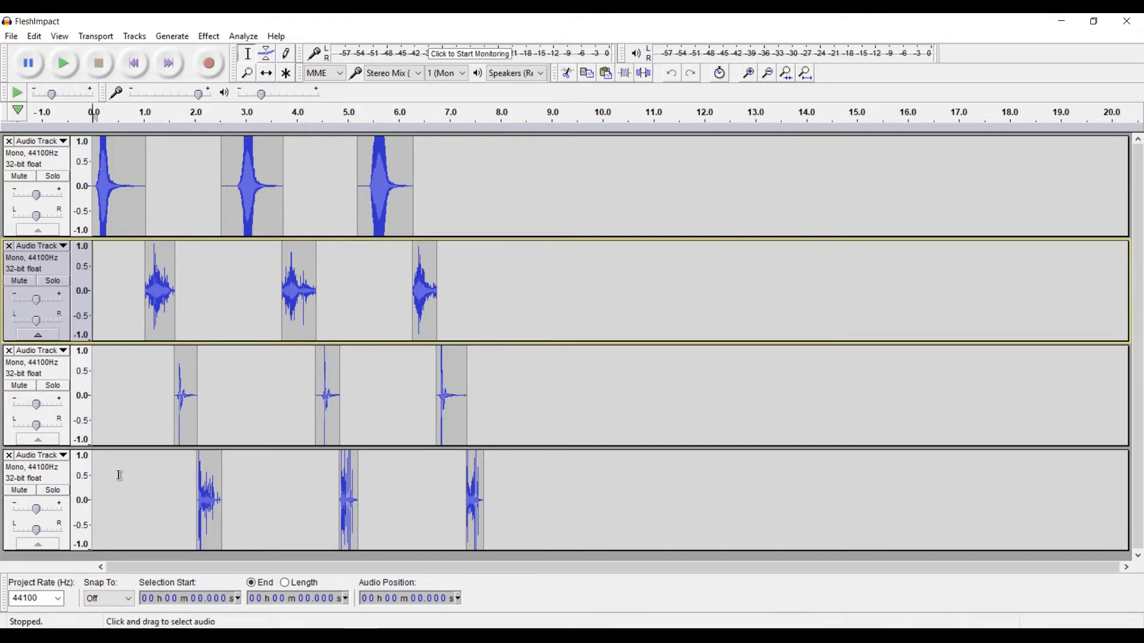
Audition the bottom layer soloed and the full layered flesh impact before editing
left_click(63, 63)
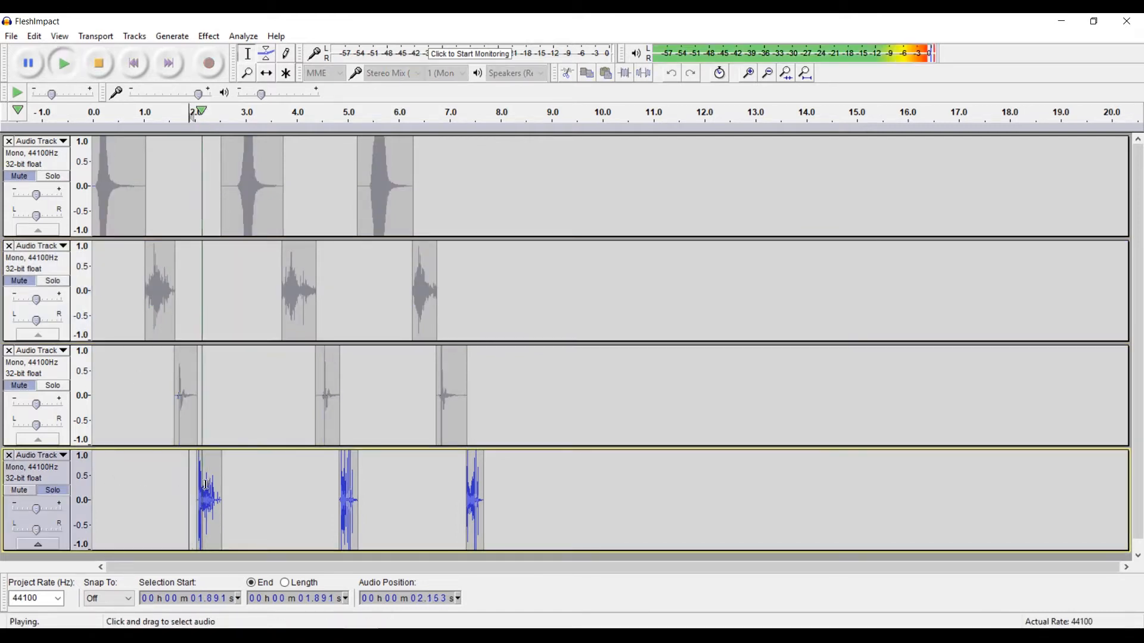
left_click(99, 62)
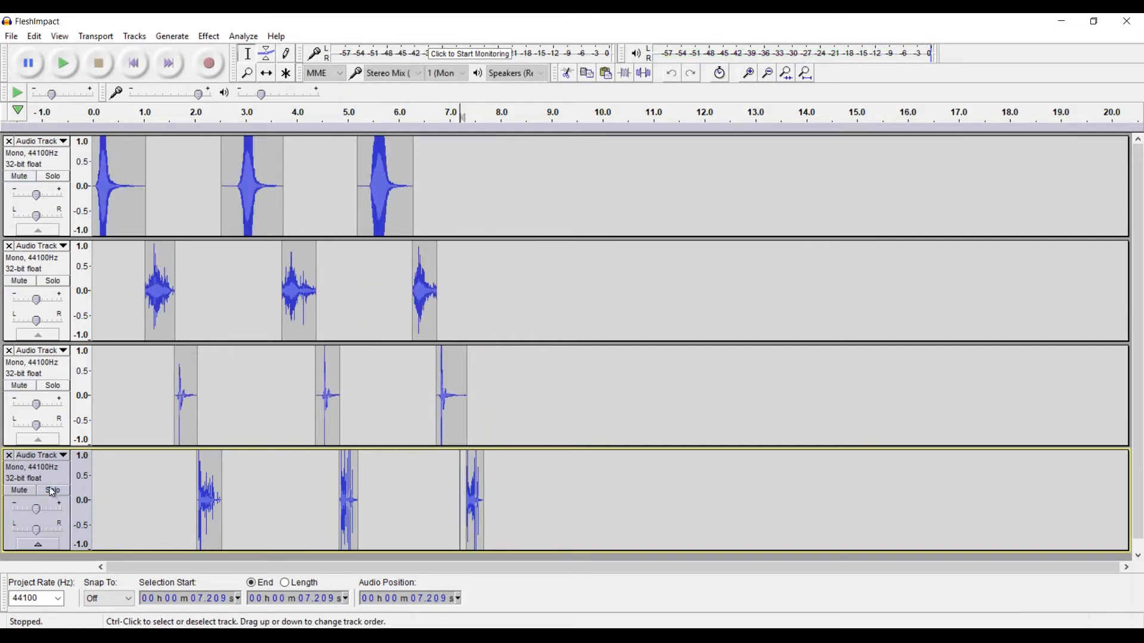
left_click(63, 64)
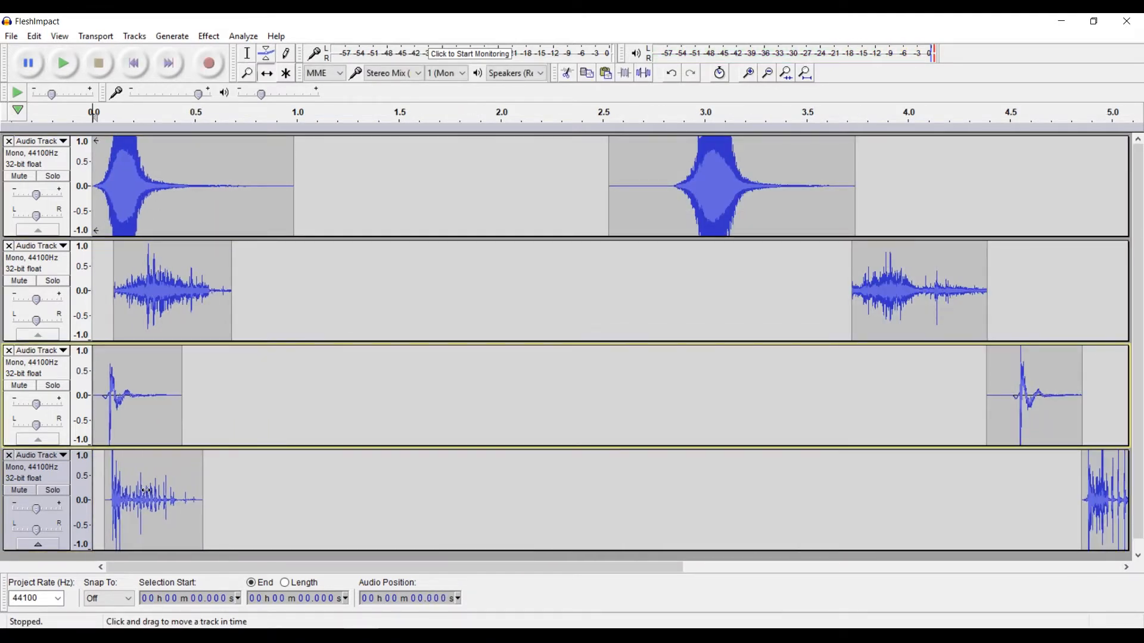
left_click(265, 53)
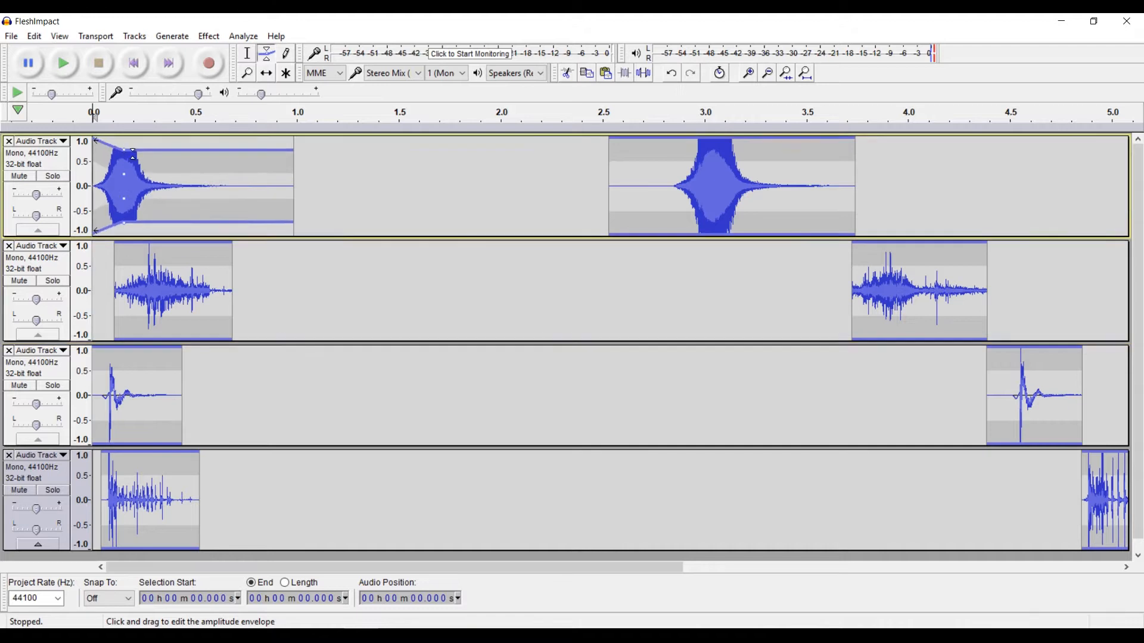
left_click(248, 73)
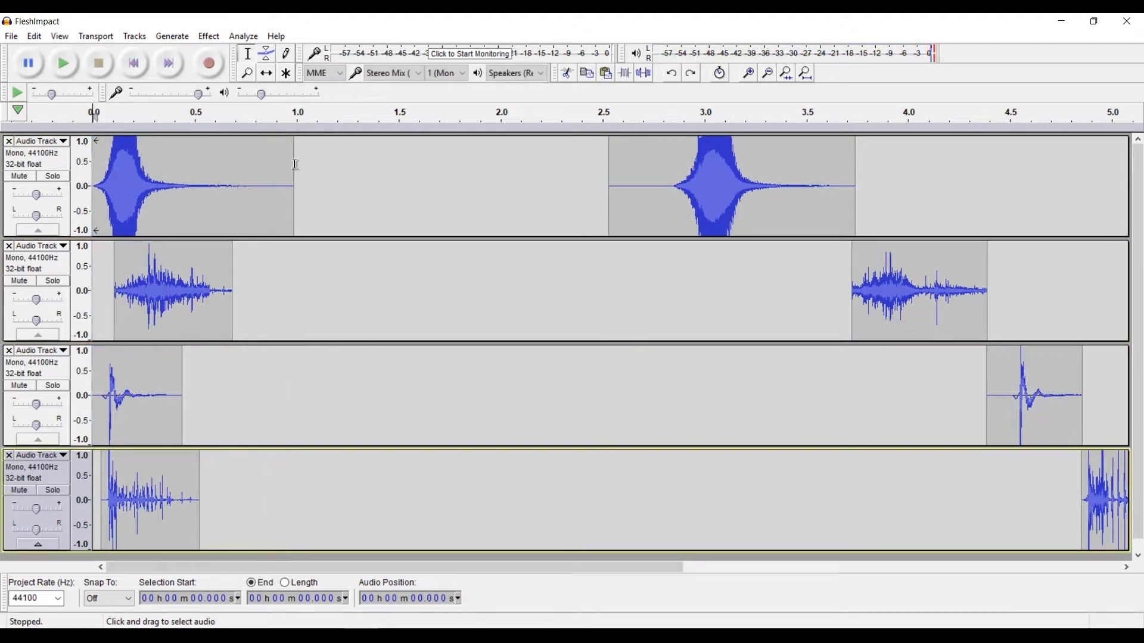
Raise the top layer's first hit by 1 semitone with Change Pitch, previewing first
left_click(207, 36)
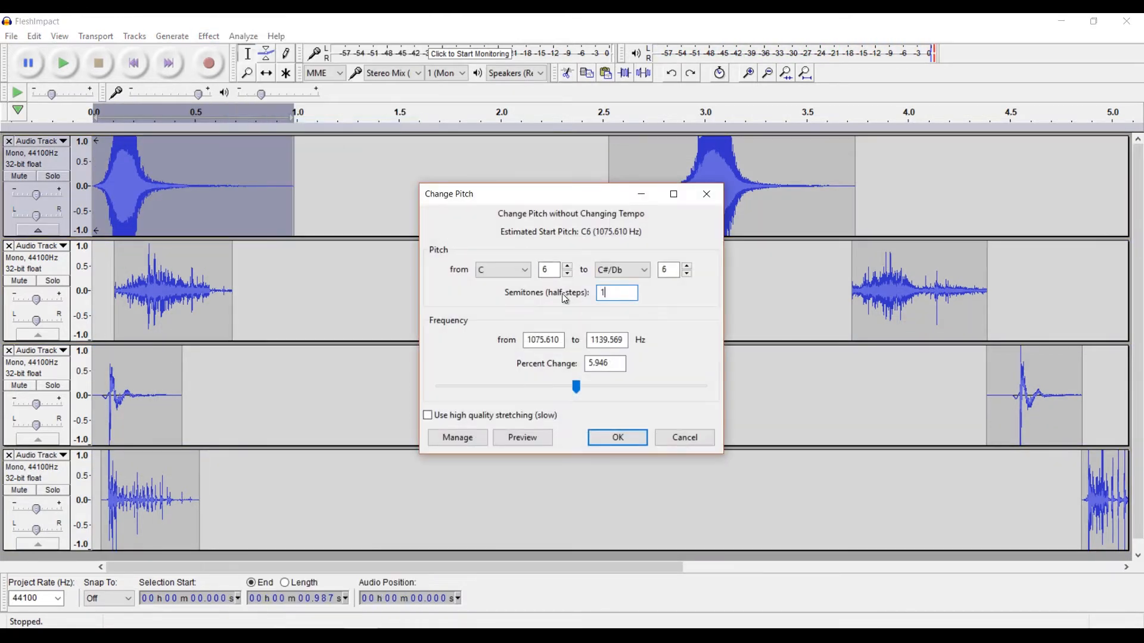
left_click(522, 438)
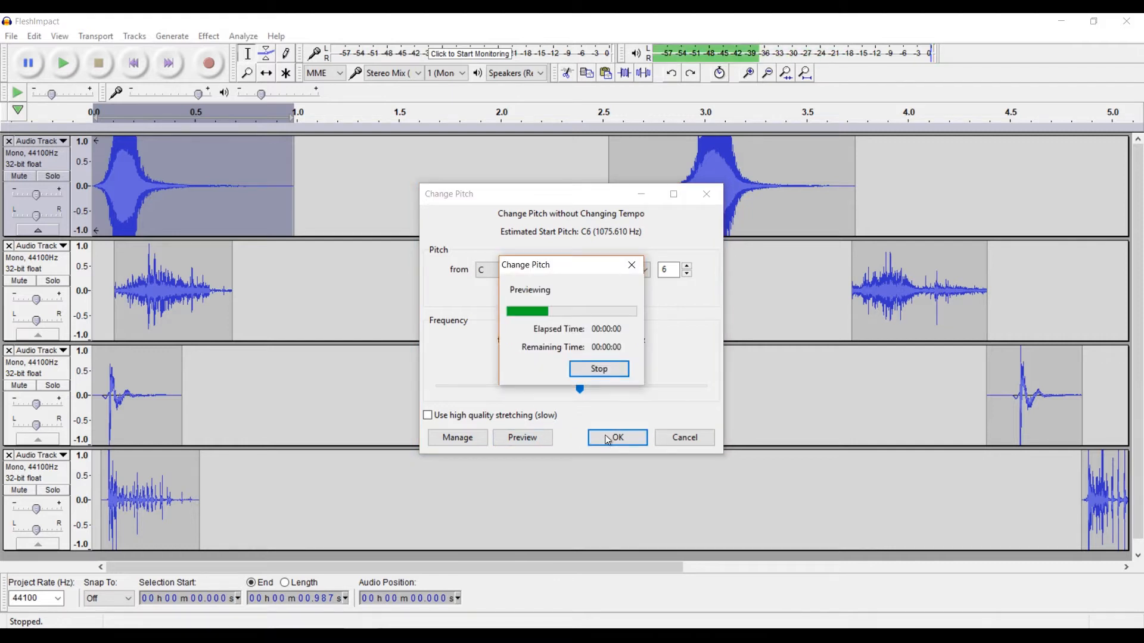
left_click(616, 438)
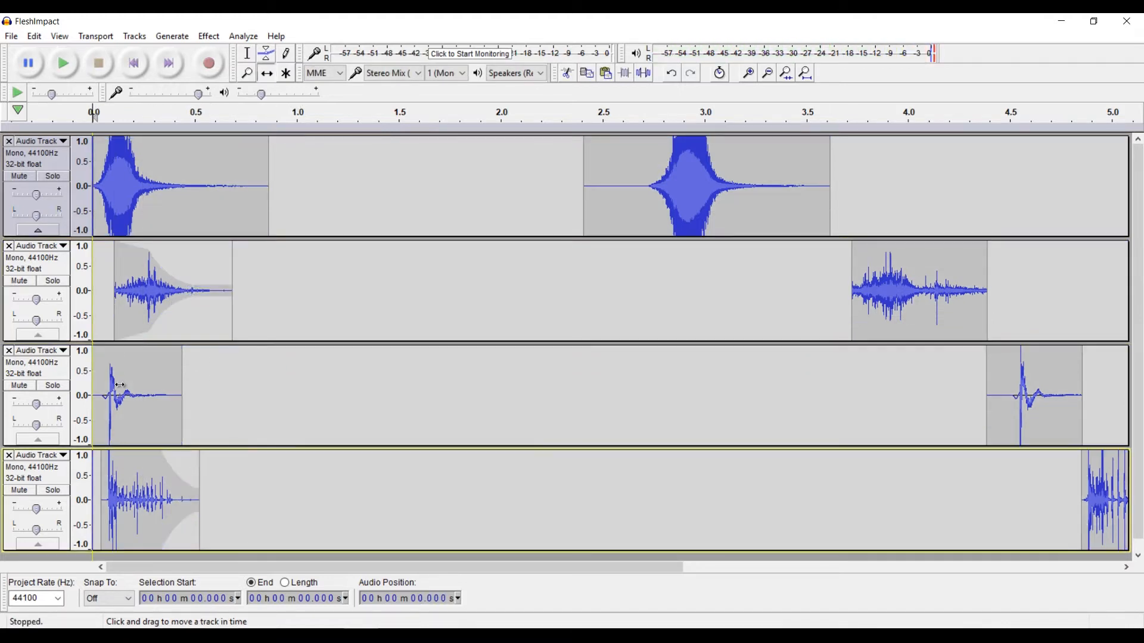
Shape a quick decaying volume envelope on the top layer's first hit and audition the mix
left_click(63, 64)
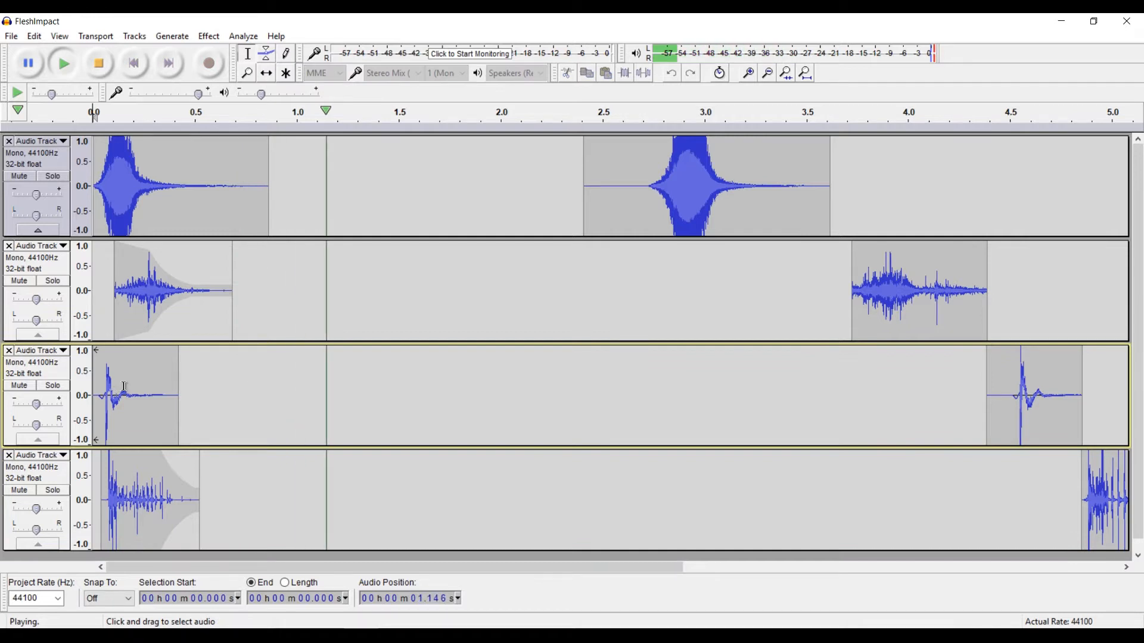
left_click(99, 63)
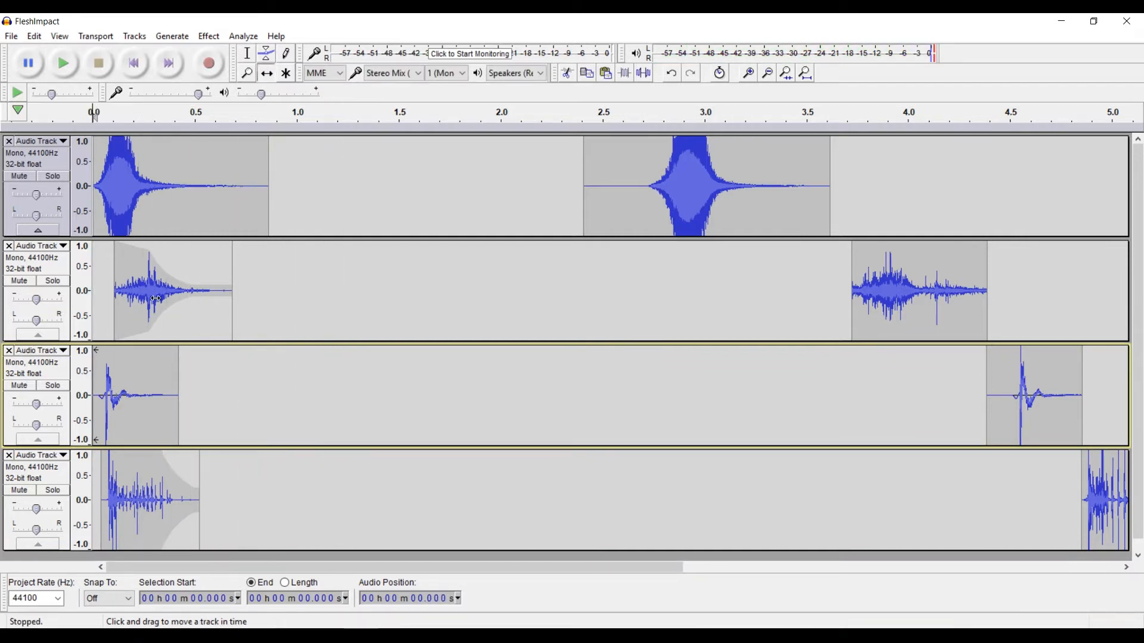
left_click(265, 52)
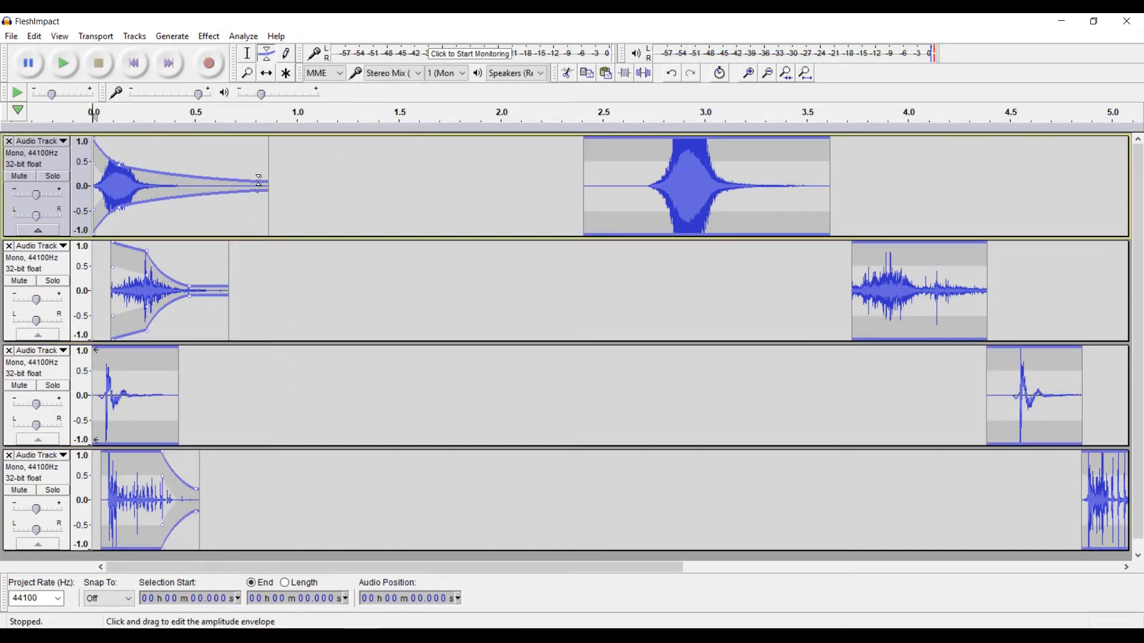
left_click(63, 63)
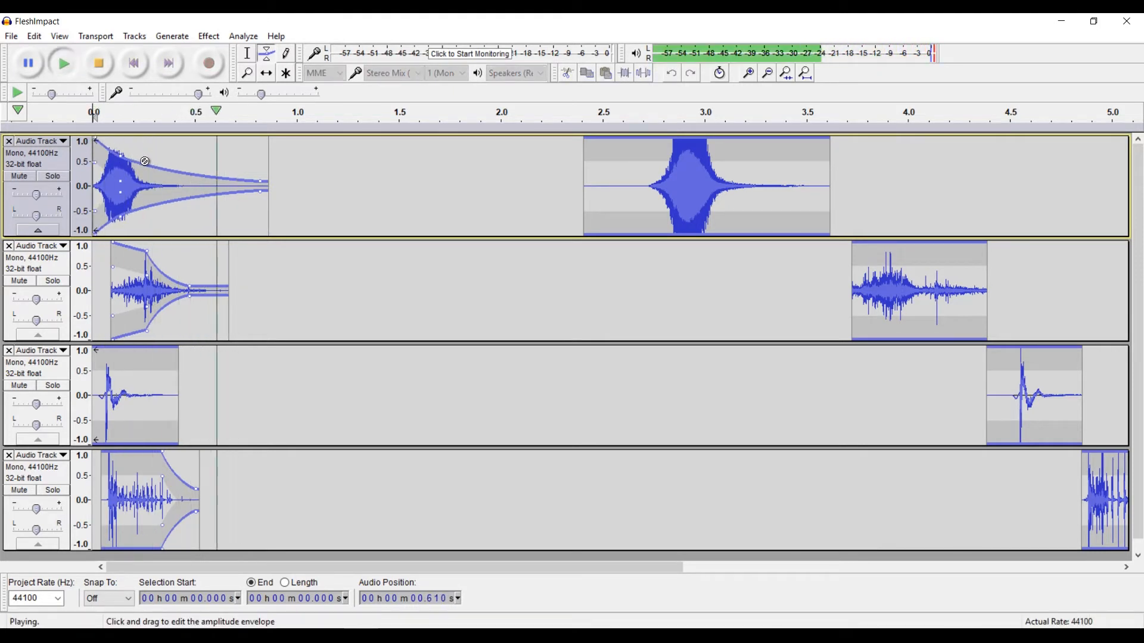
left_click(99, 63)
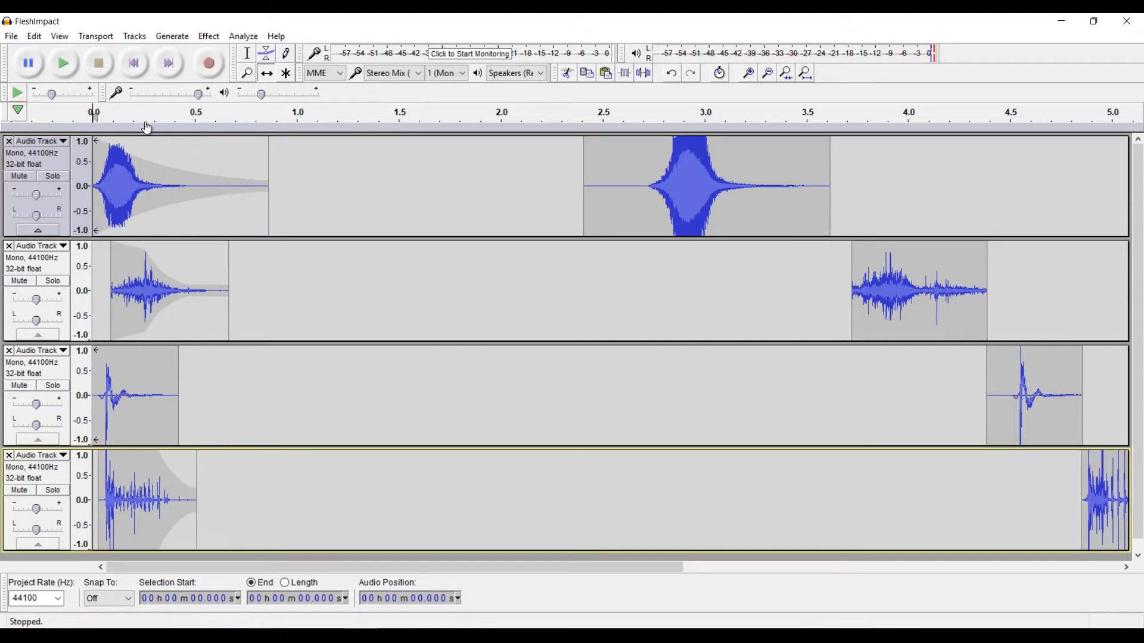
mouse_move(396, 335)
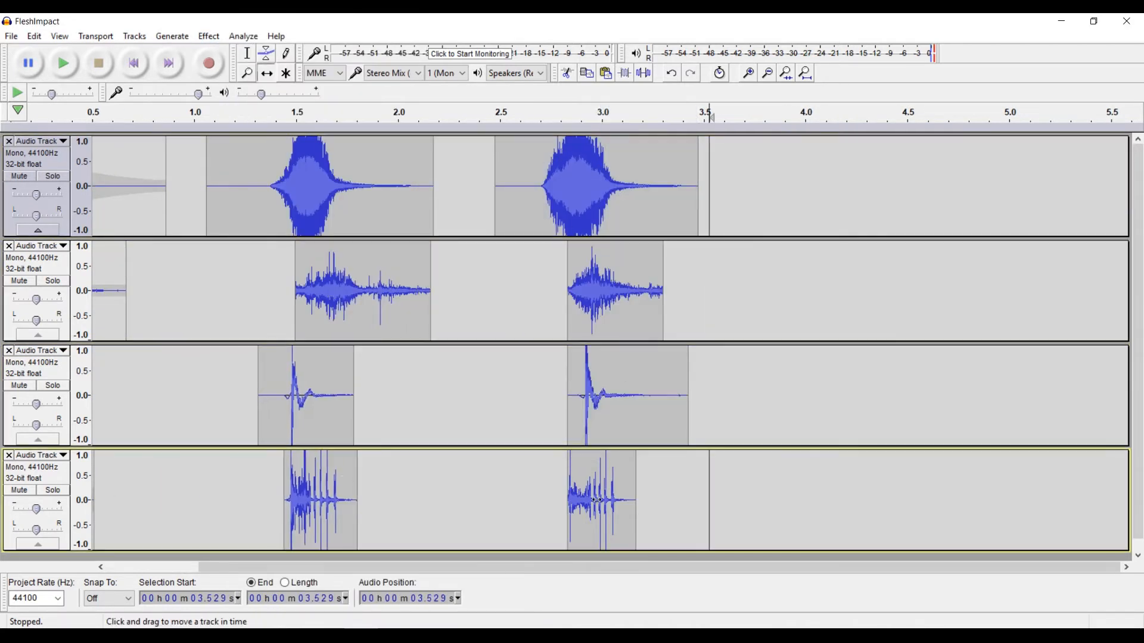
Copy the processed first clip's fading shape onto the later hits in each layer
left_click(266, 52)
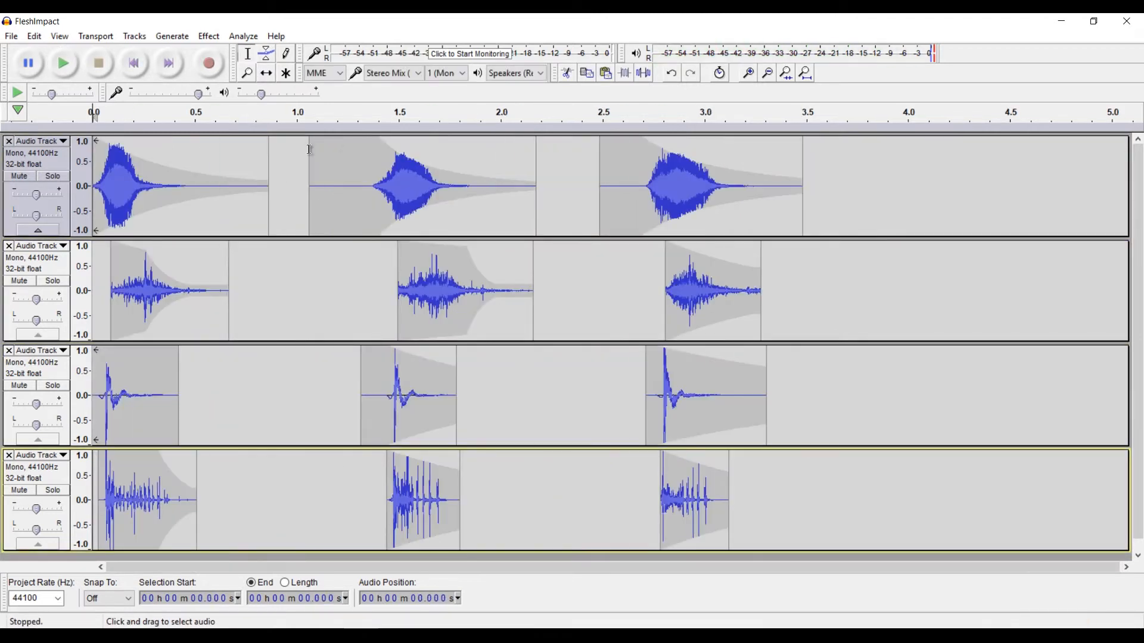
left_click(63, 63)
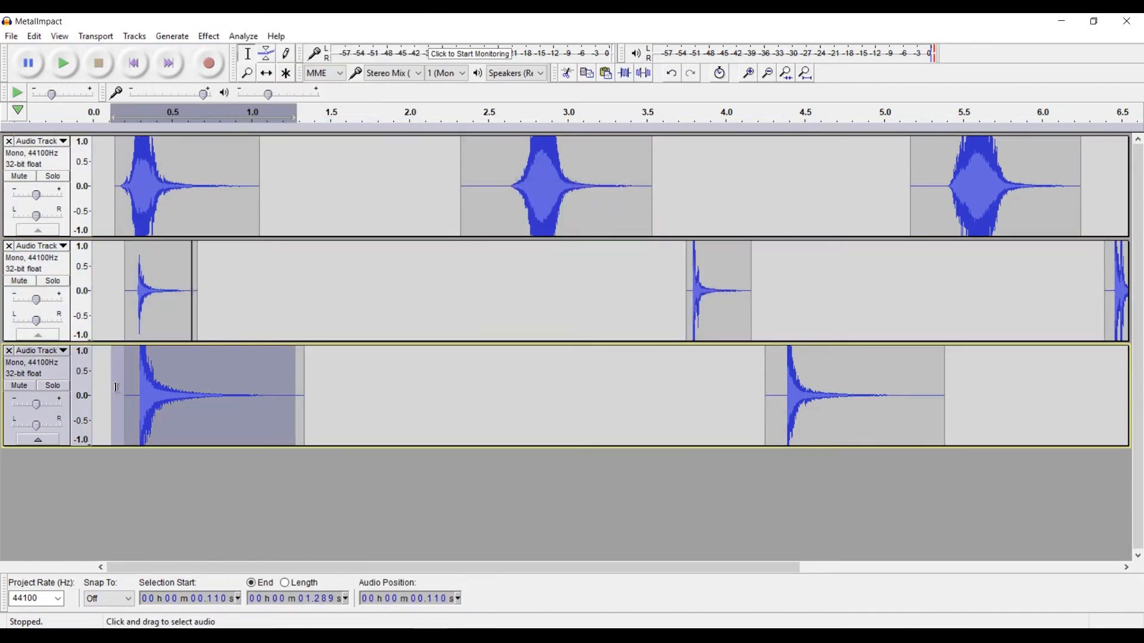
Drop the bottom metal hit 3 semitones, normalize the middle hit to 0 dB, and fade the bottom hit
left_click(207, 36)
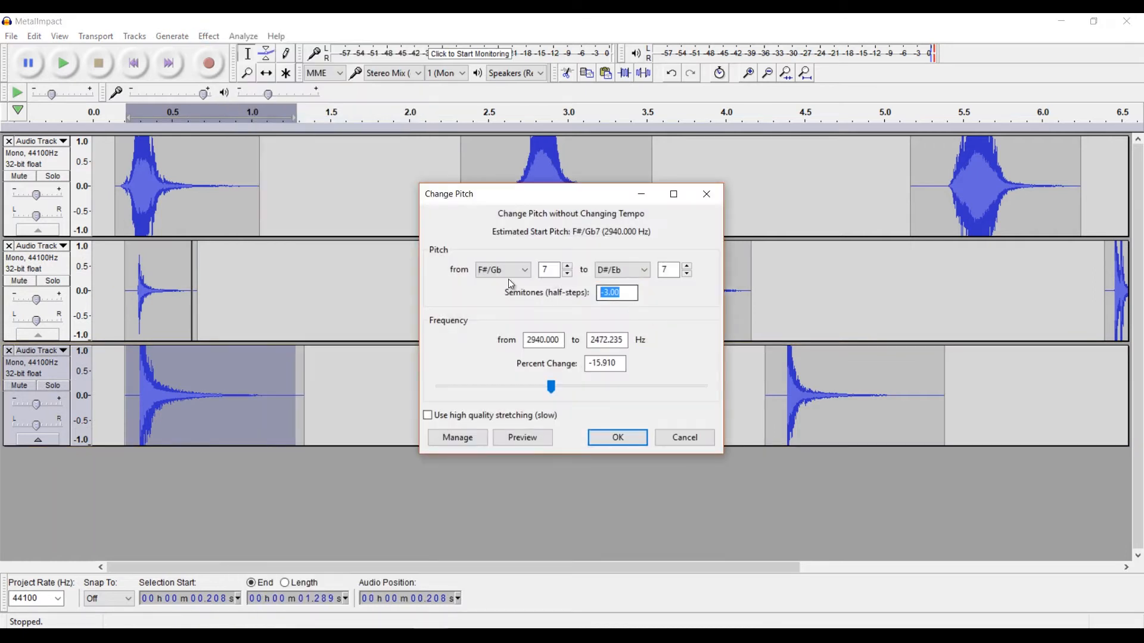
left_click(616, 437)
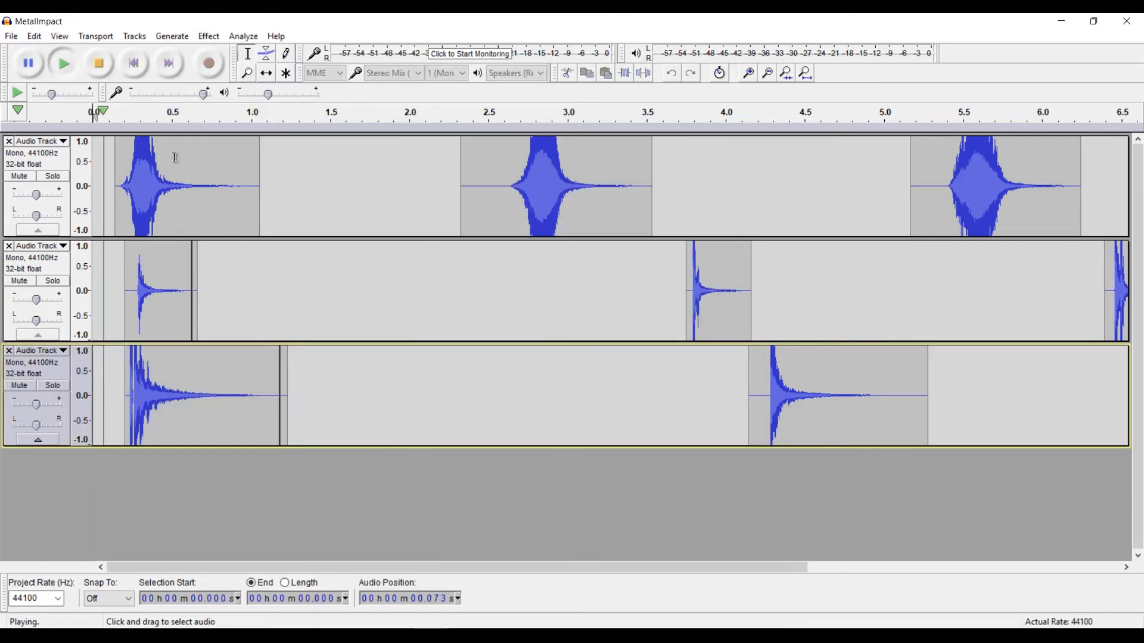
left_click(99, 63)
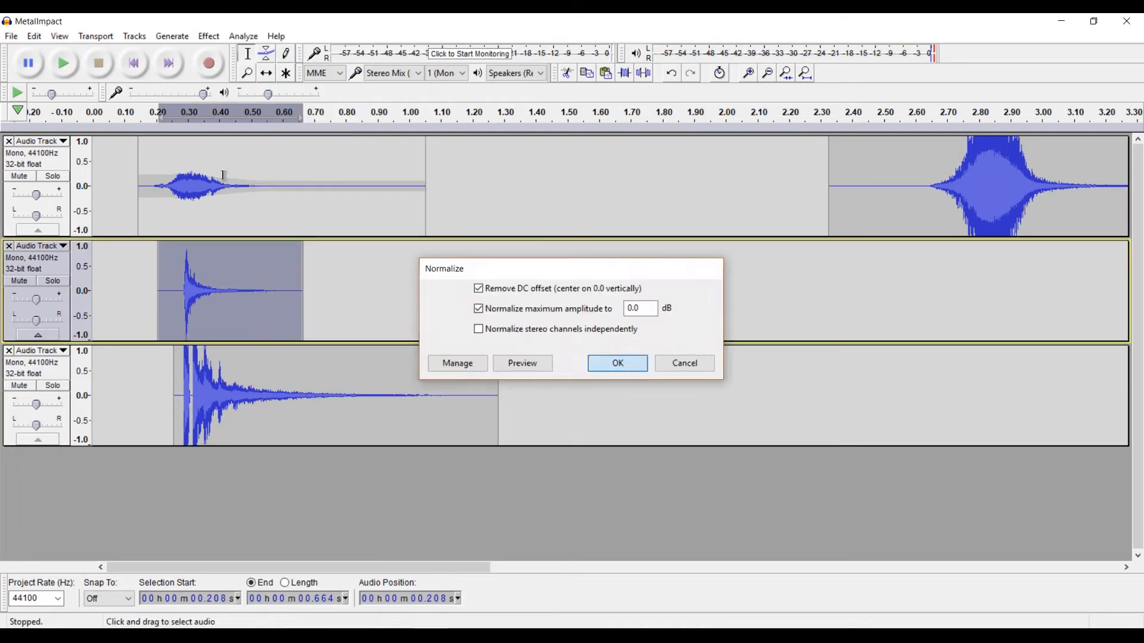
left_click(616, 362)
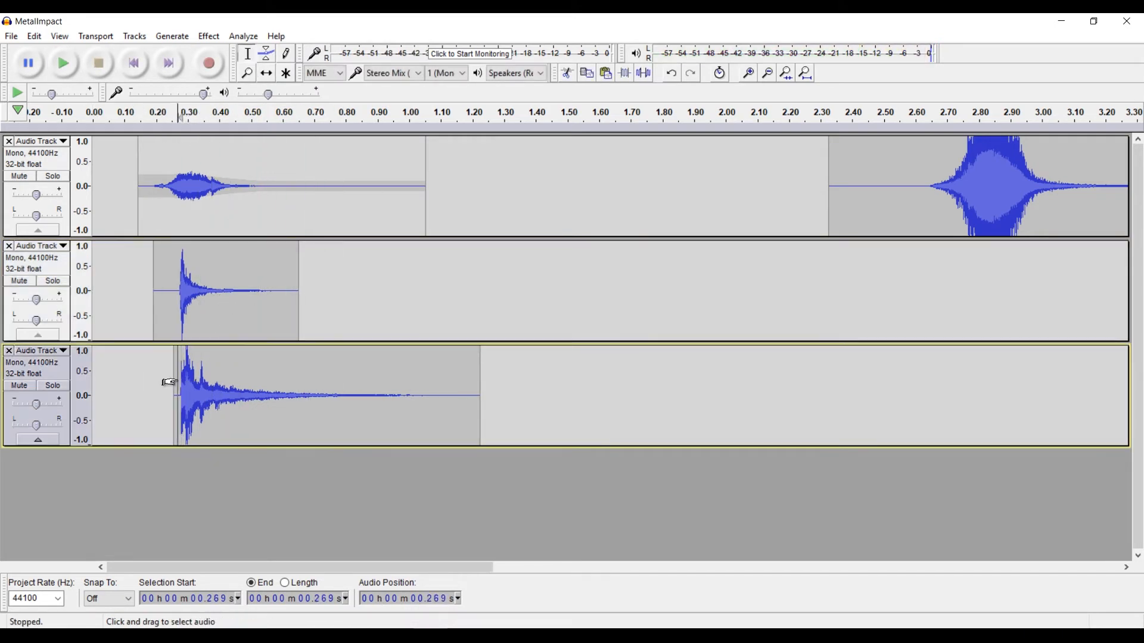
left_click(63, 63)
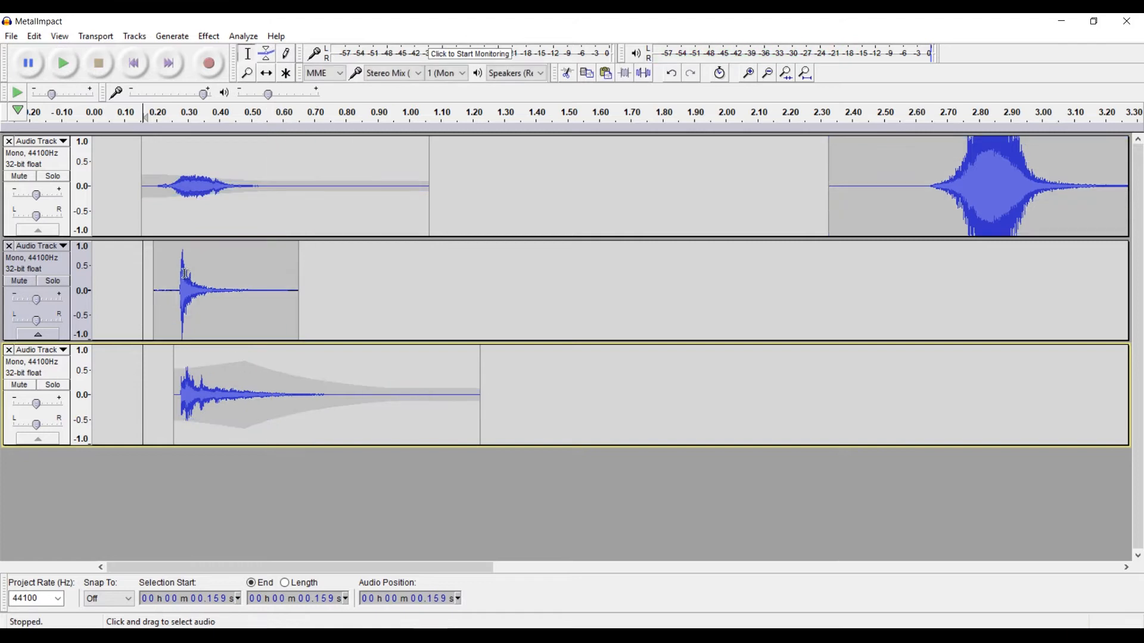
Reshape the metal hit's envelope and lower the later hits by 5 semitones
left_click(64, 63)
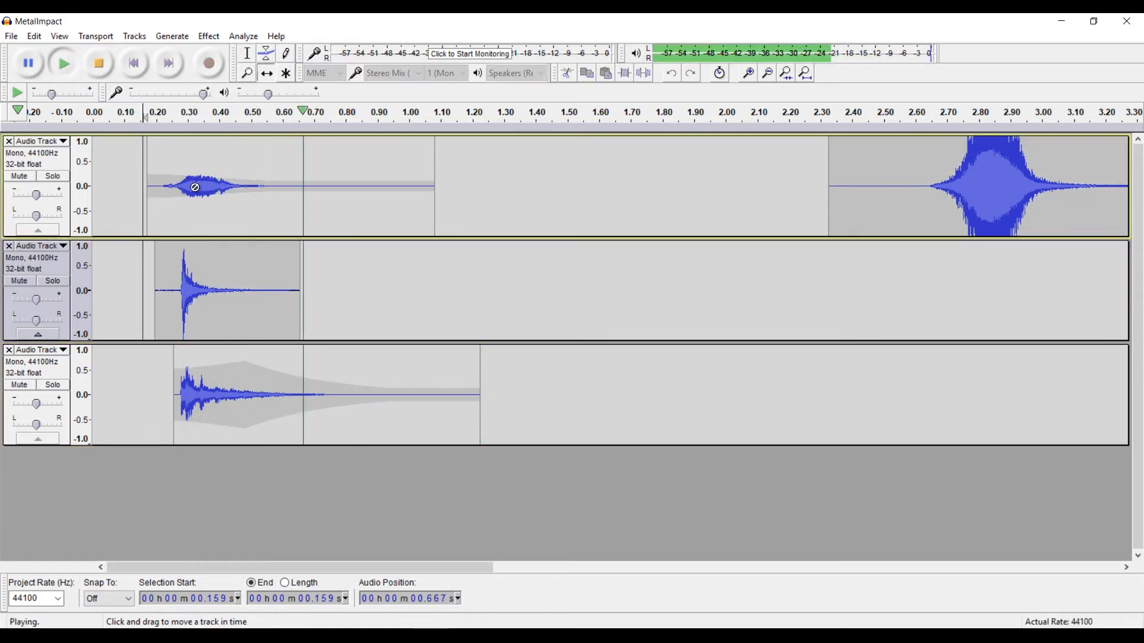
left_click(266, 52)
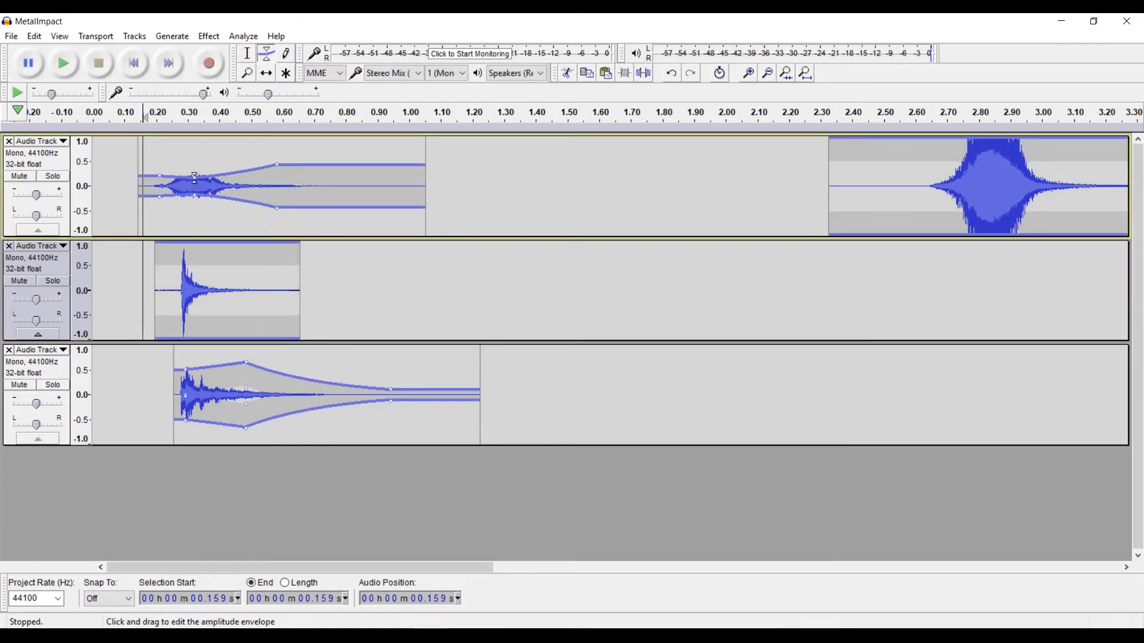
left_click(63, 63)
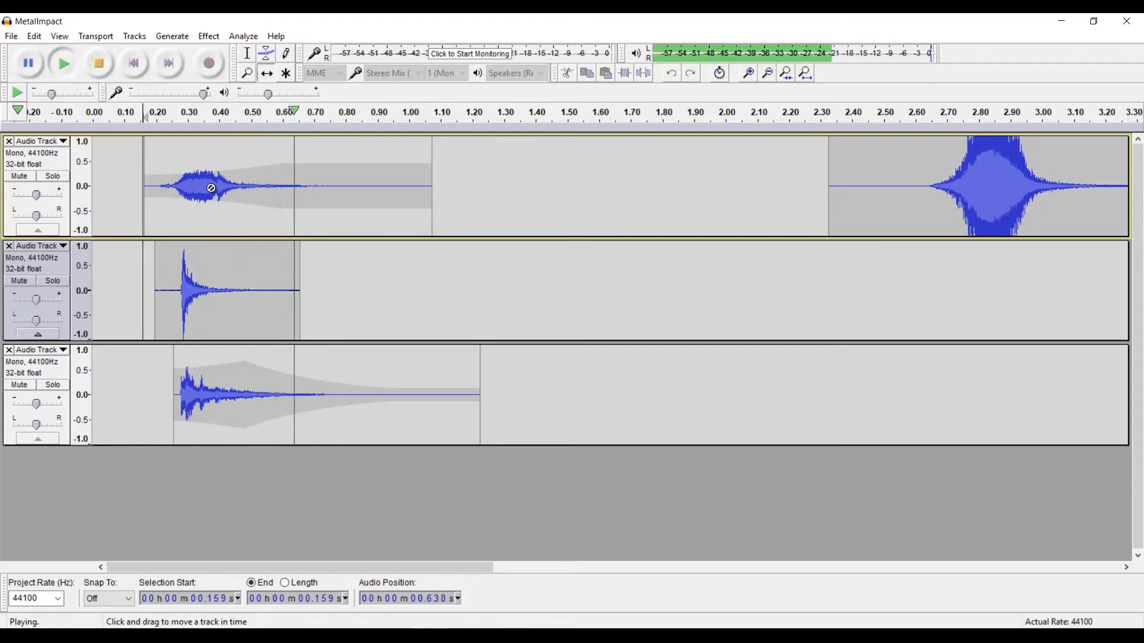
left_click(207, 35)
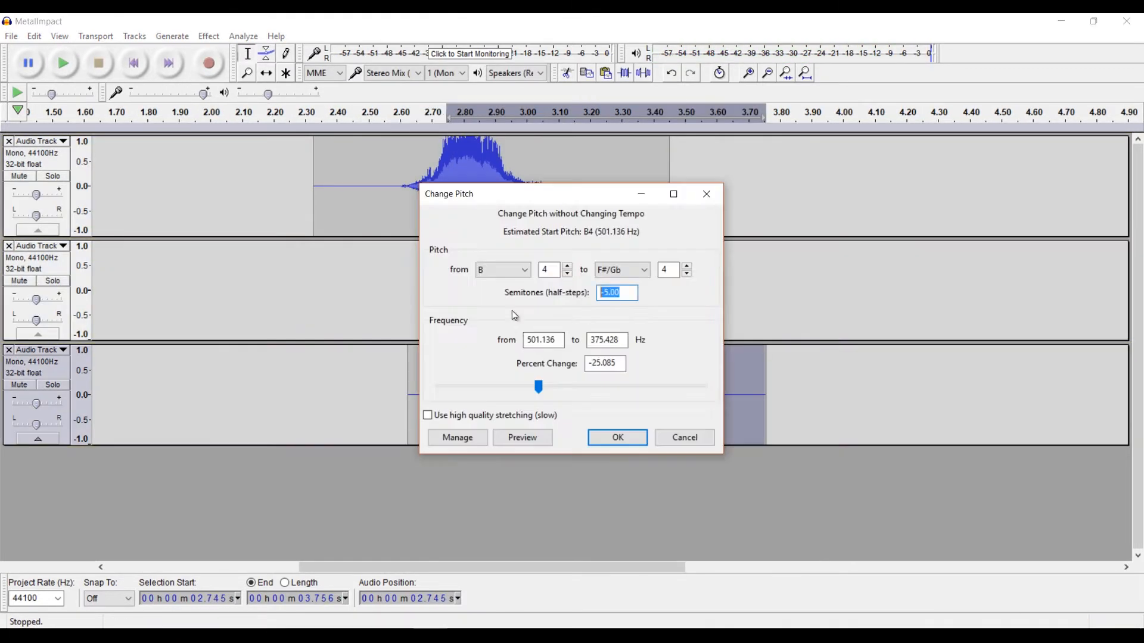
left_click(616, 438)
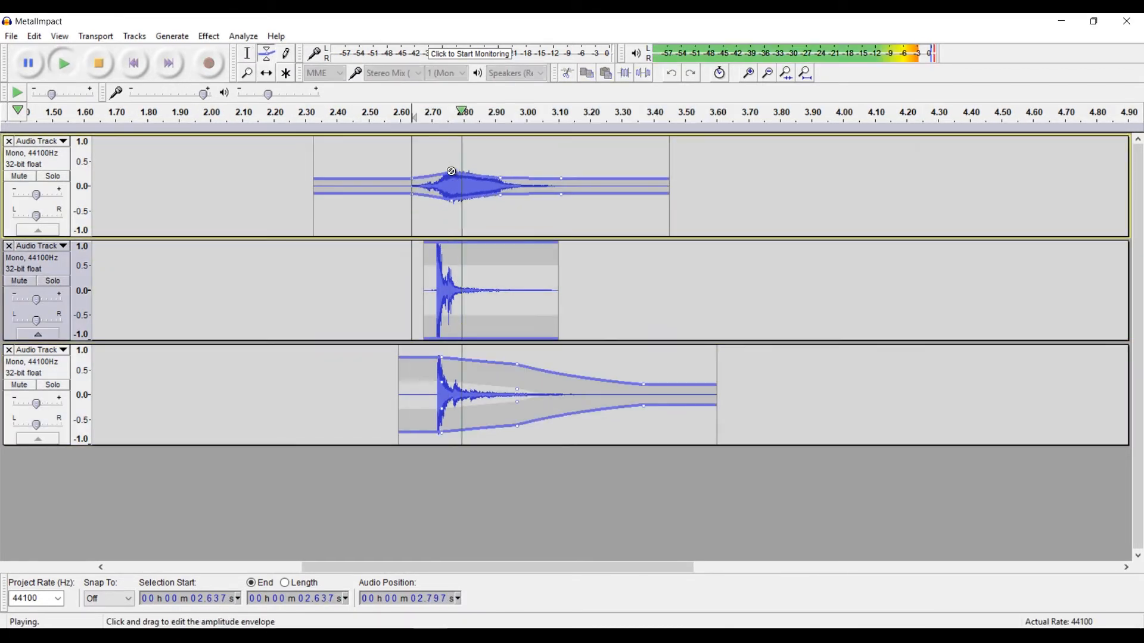
Mix the three metal layers down into a single mono track
left_click(98, 64)
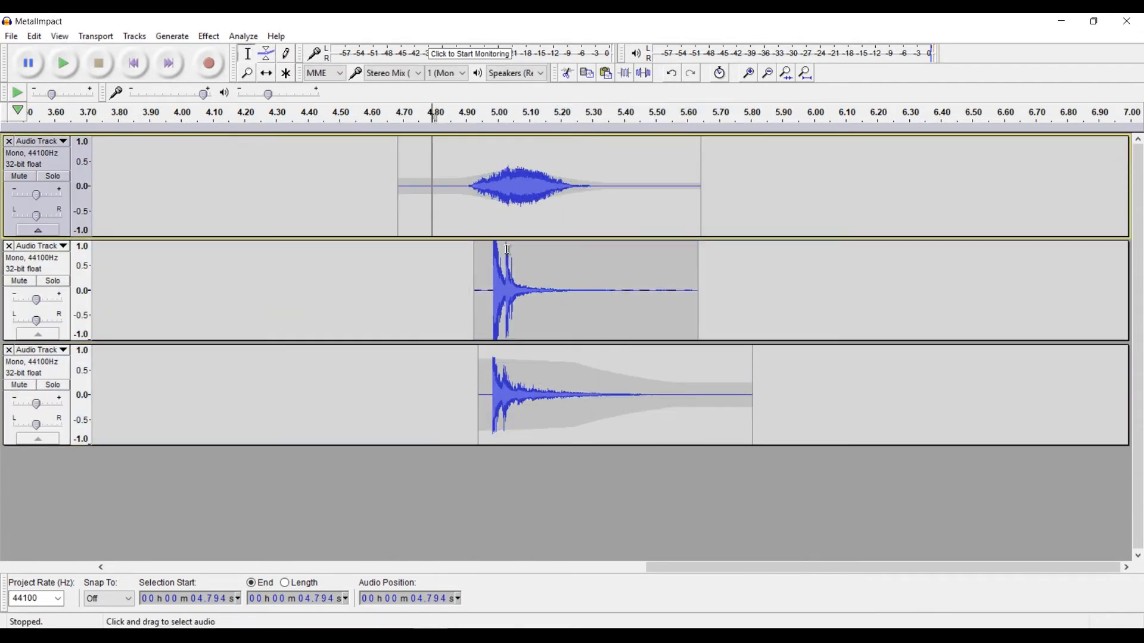
left_click(63, 64)
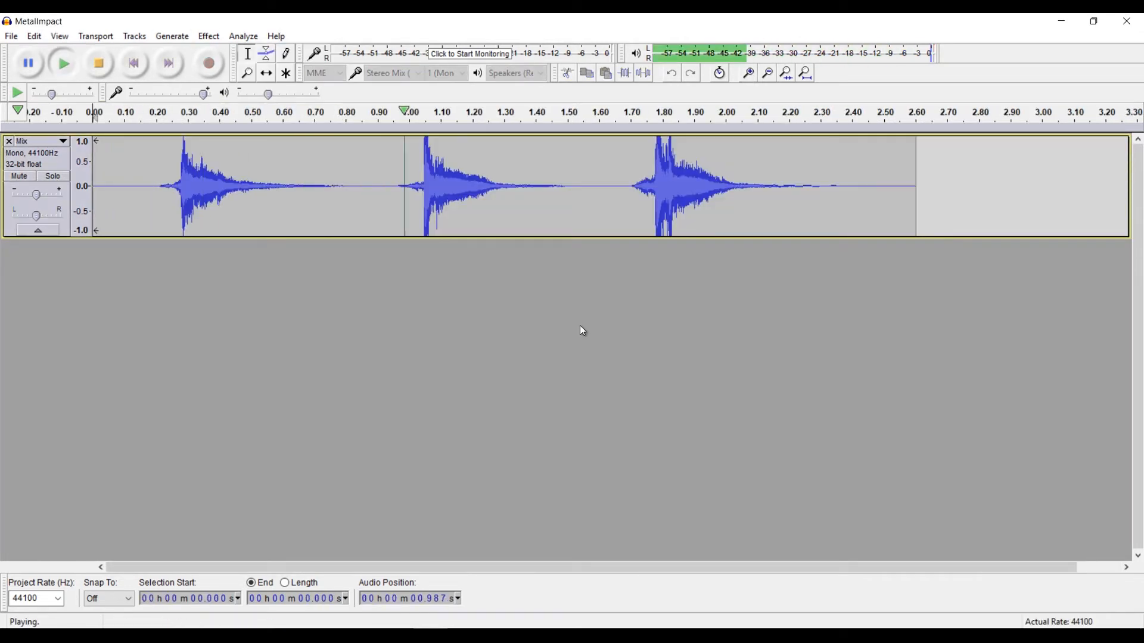
left_click(208, 36)
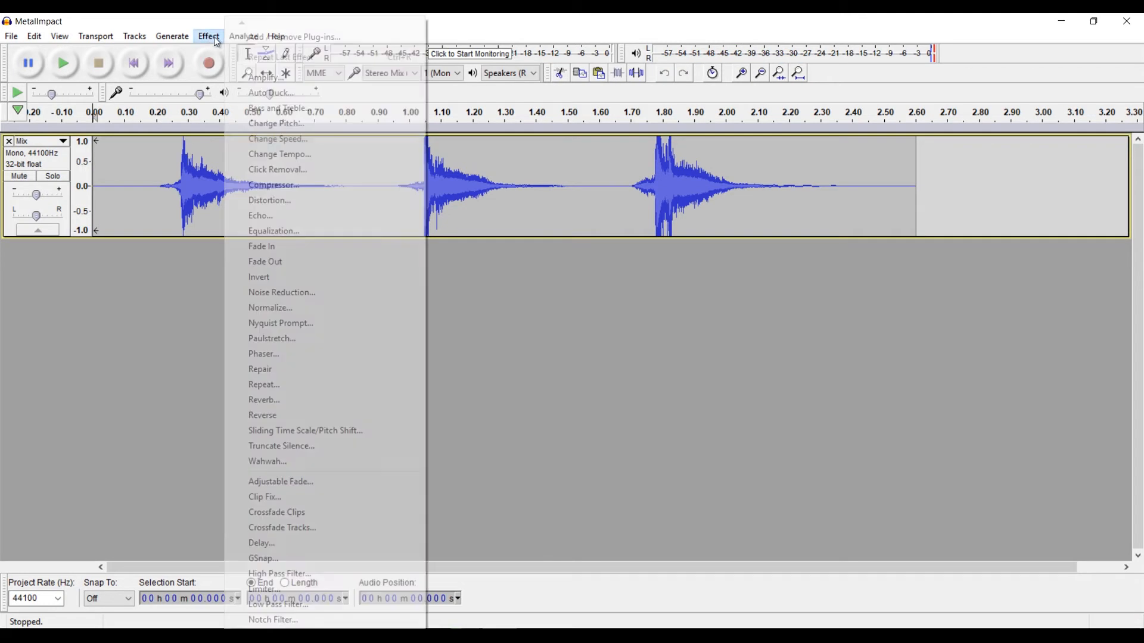
Speed the metal impact mix up 30% with Change Tempo and listen to the result
left_click(279, 153)
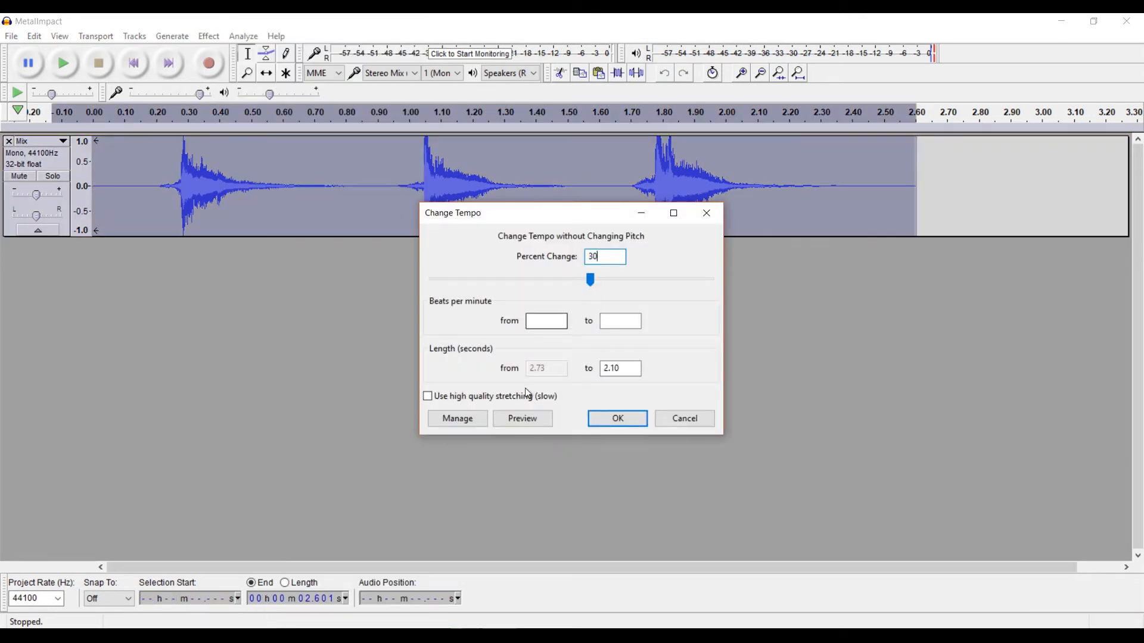
left_click(522, 418)
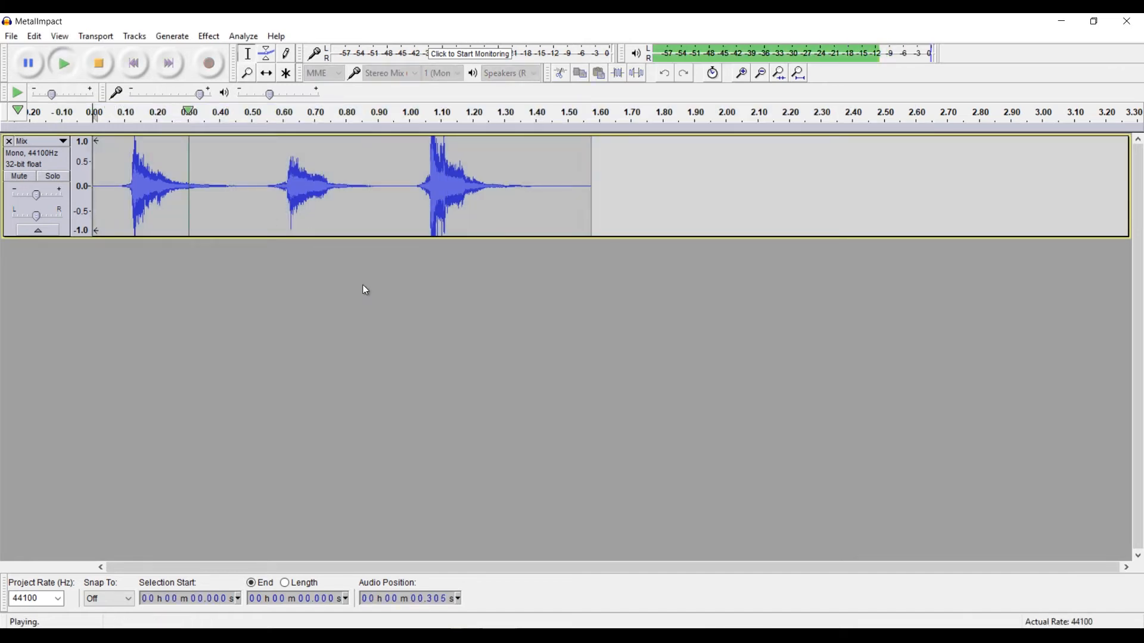
left_click(97, 63)
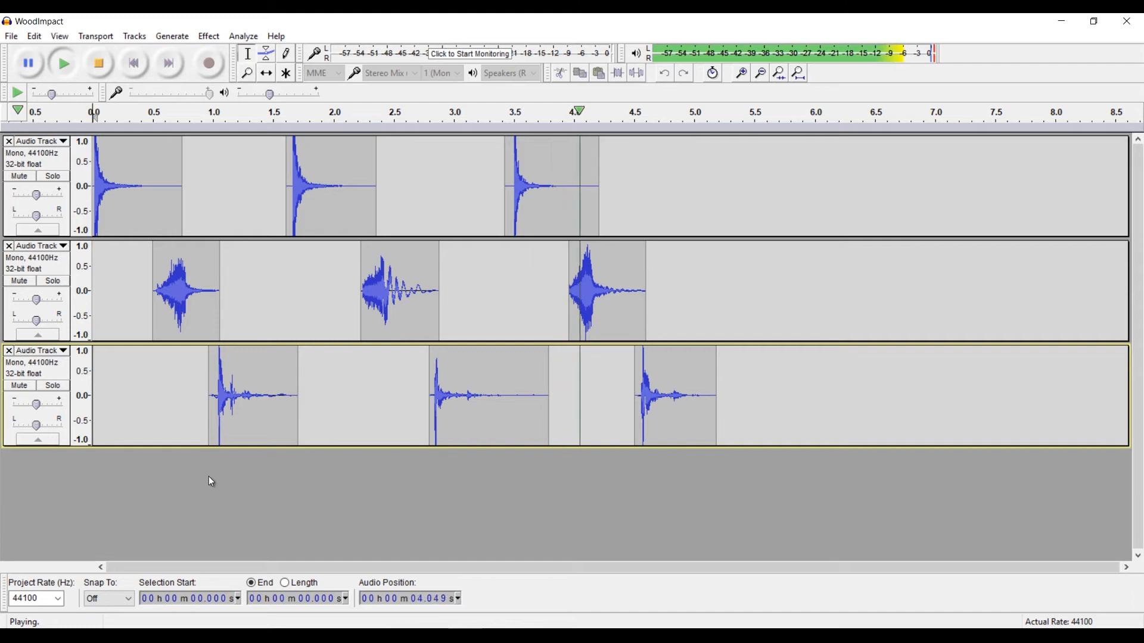
Lower the third wood layer's first hit by 6 semitones
left_click(98, 63)
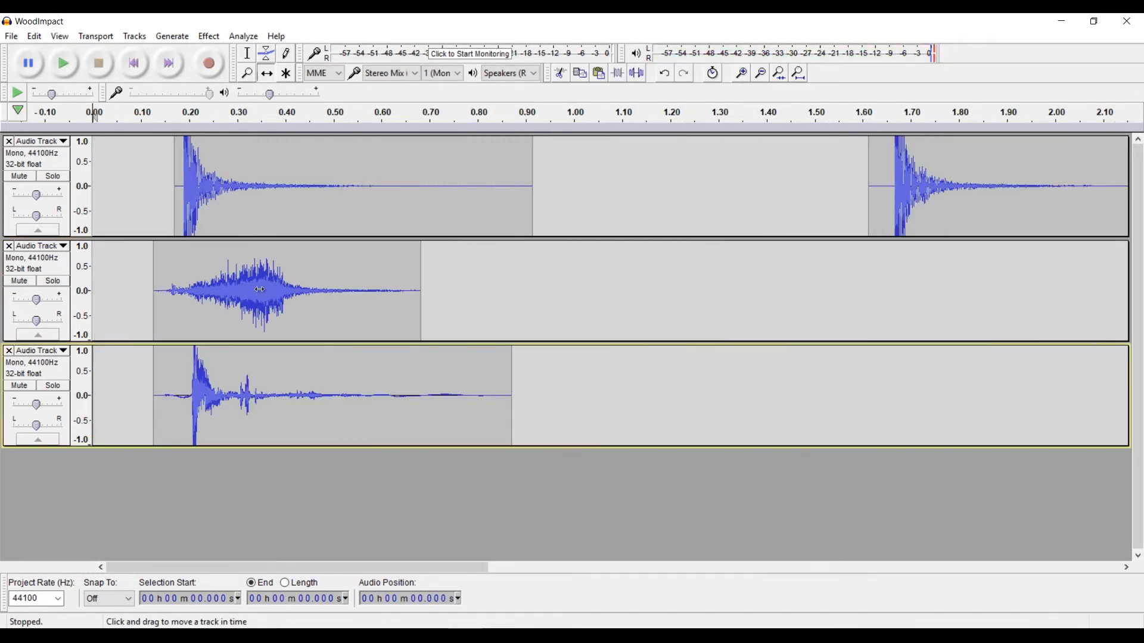
left_click(208, 36)
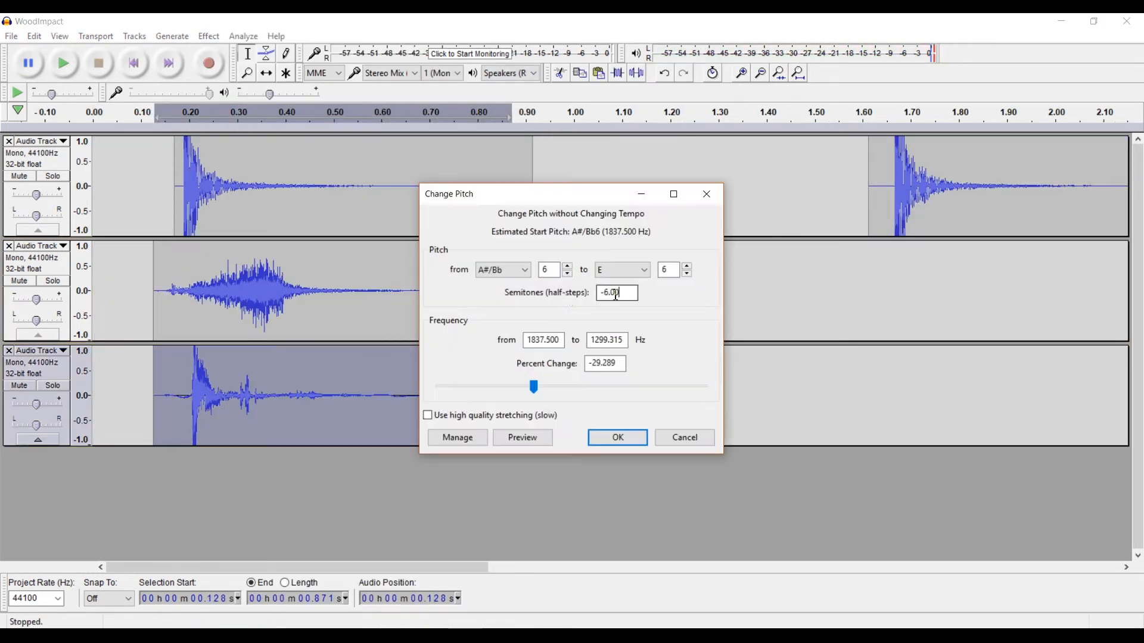
left_click(208, 36)
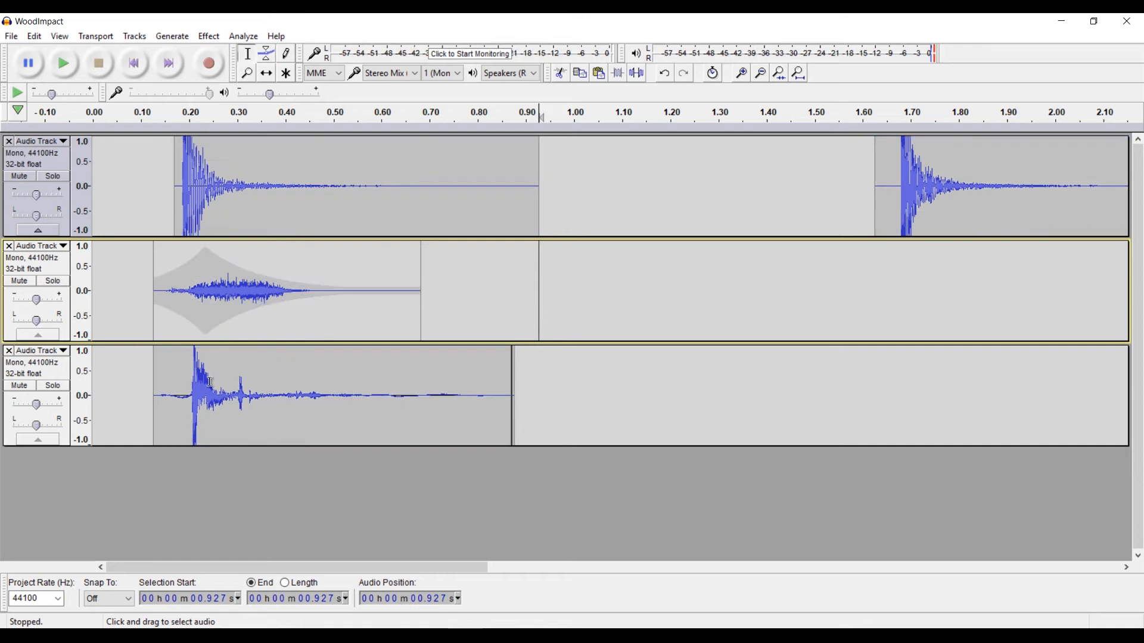
Shape decaying volume fades on the lower wood layers and audition the hit
left_click(265, 52)
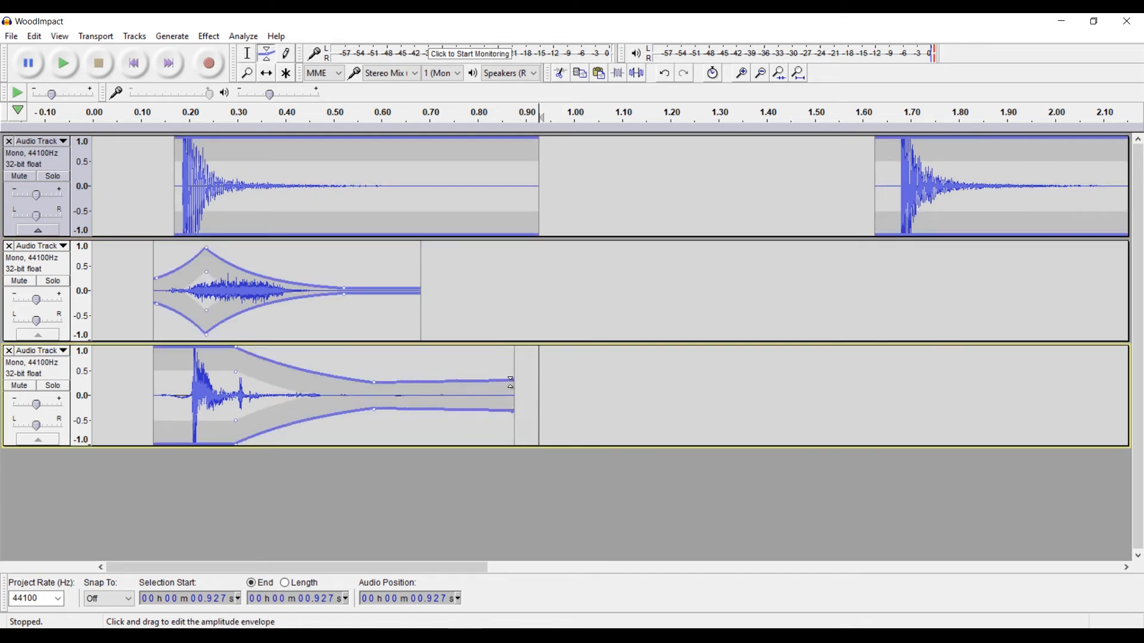
left_click(63, 63)
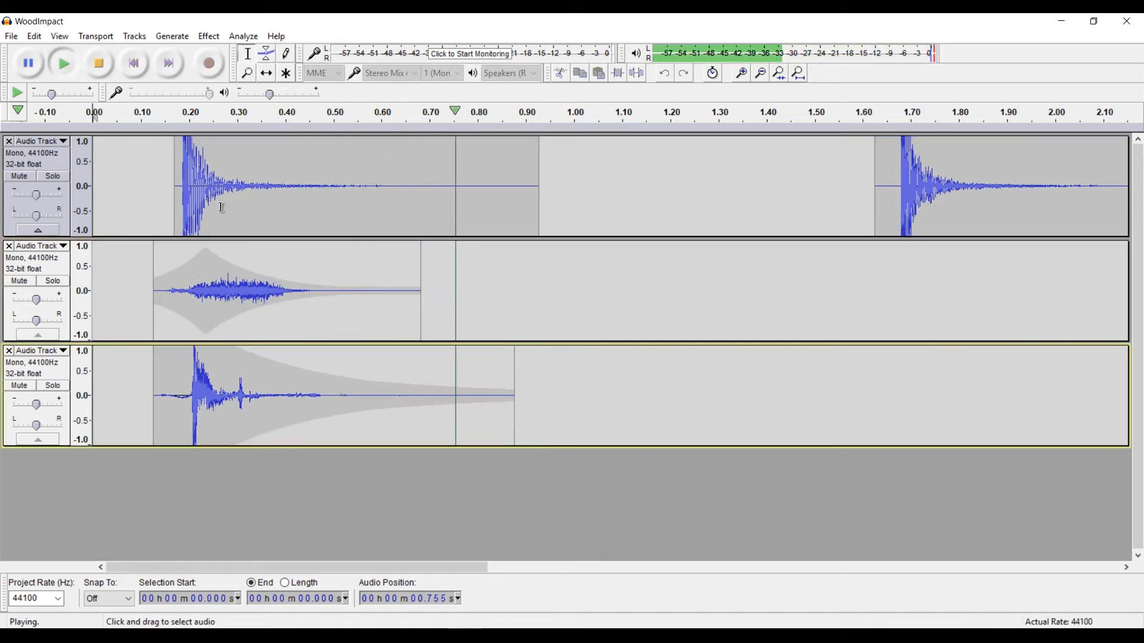
left_click(266, 53)
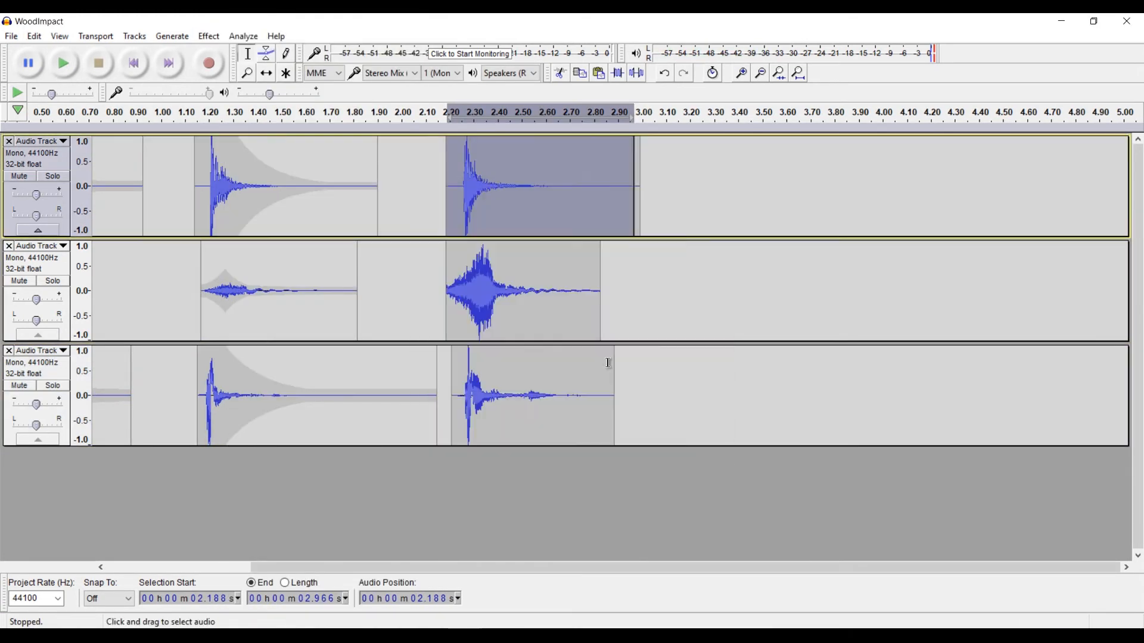
Mix and Render the wood impact layers into one track and play it back
left_click(266, 52)
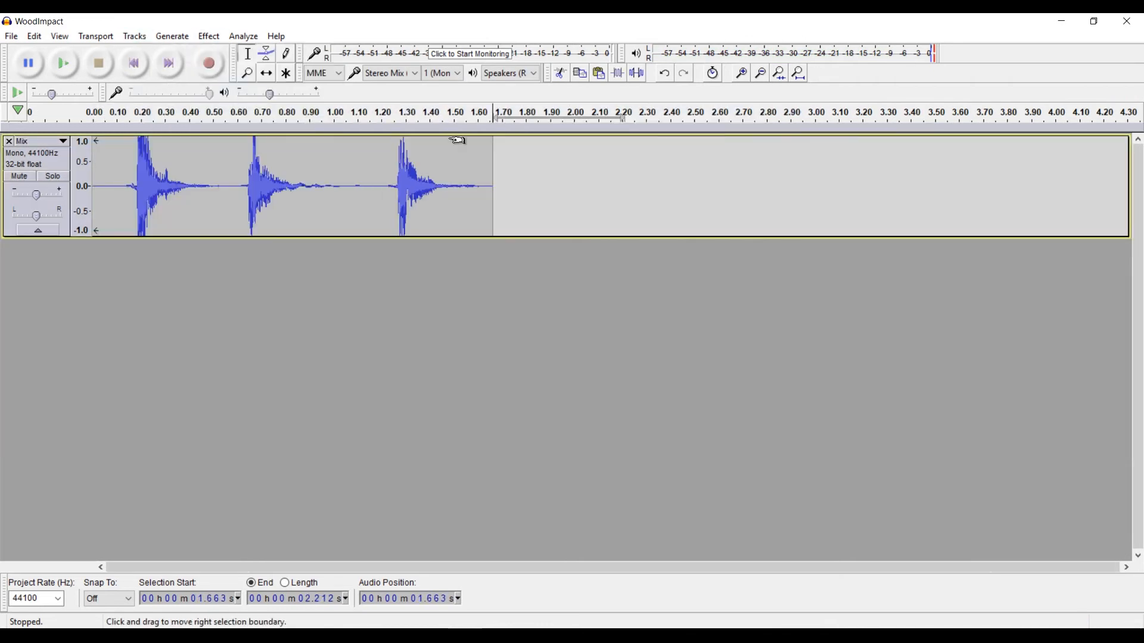
left_click(62, 63)
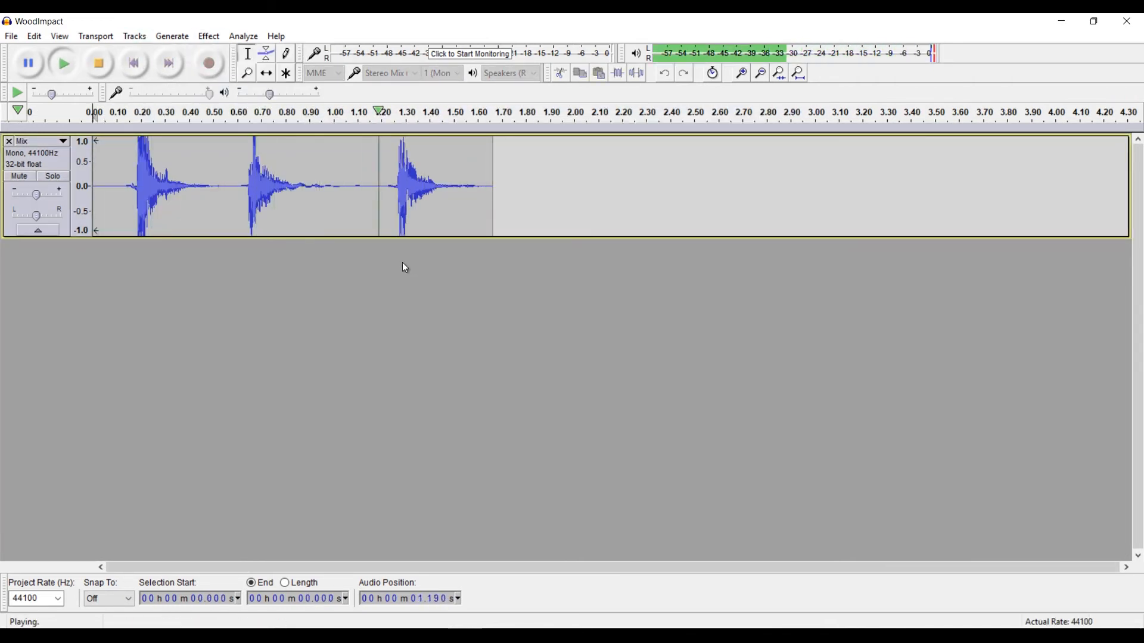
left_click(98, 63)
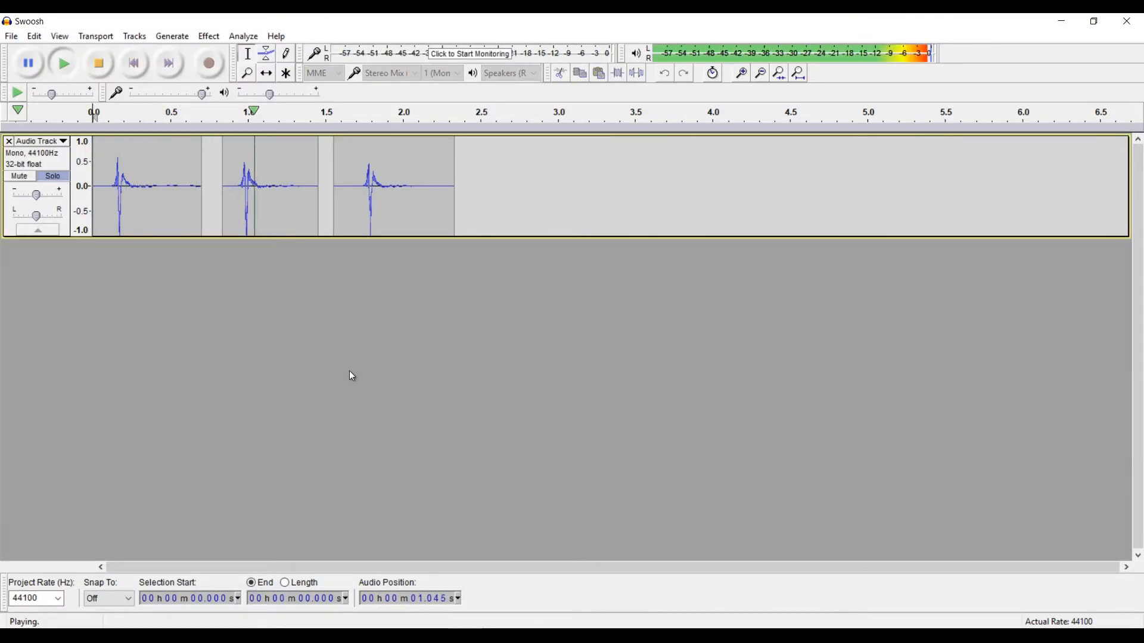
Speed up all swoosh clips by a 1.4 multiplier with Change Speed
left_click(98, 63)
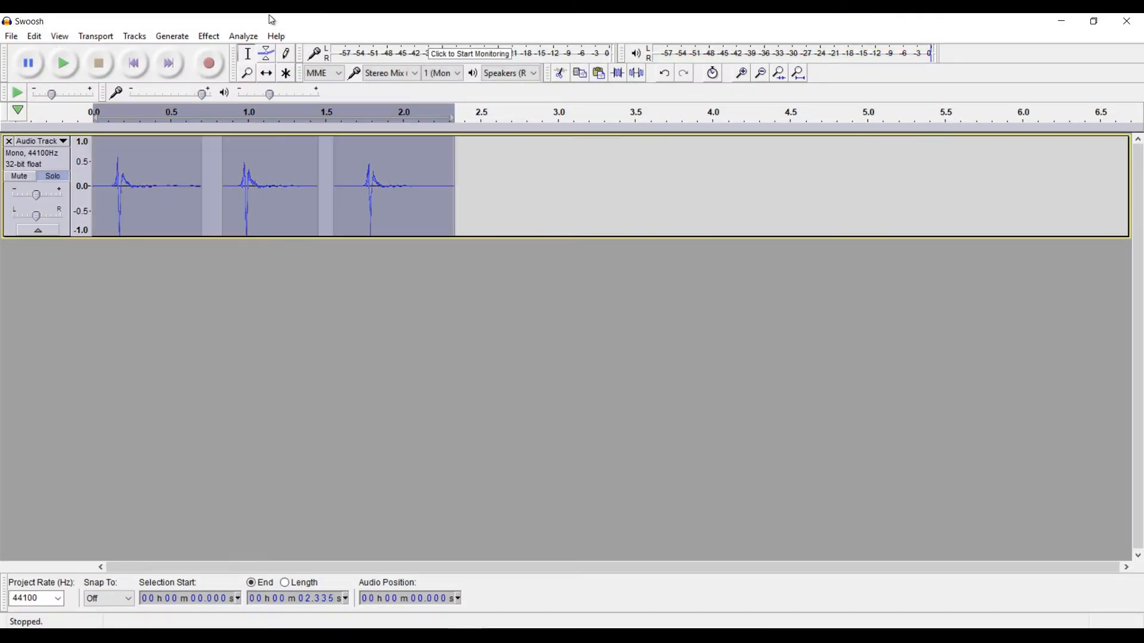
left_click(208, 36)
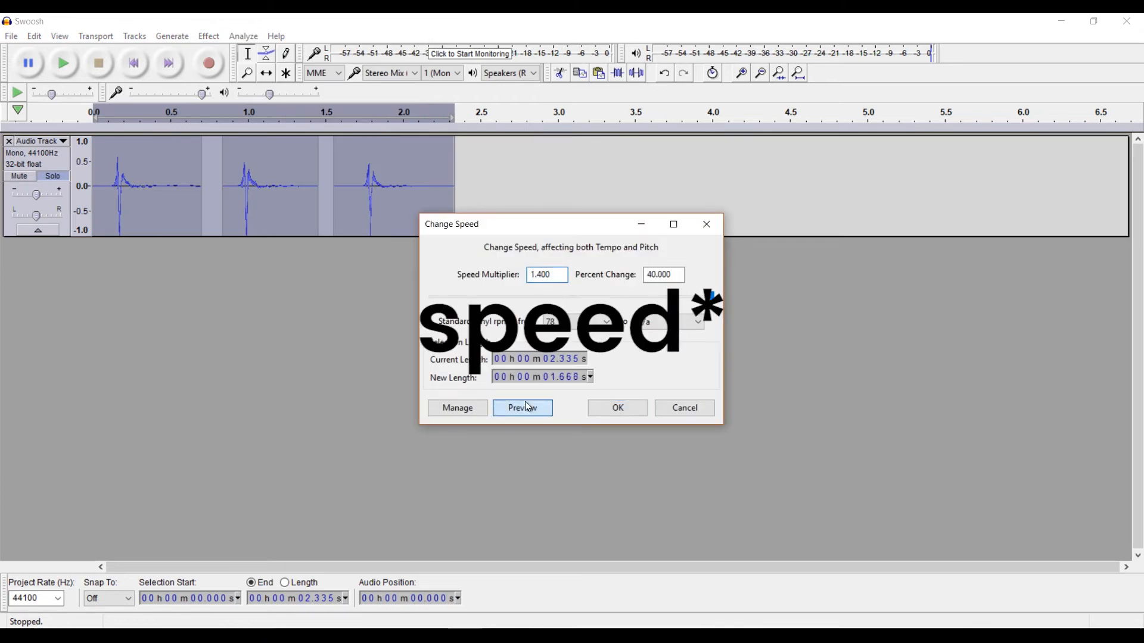
left_click(522, 407)
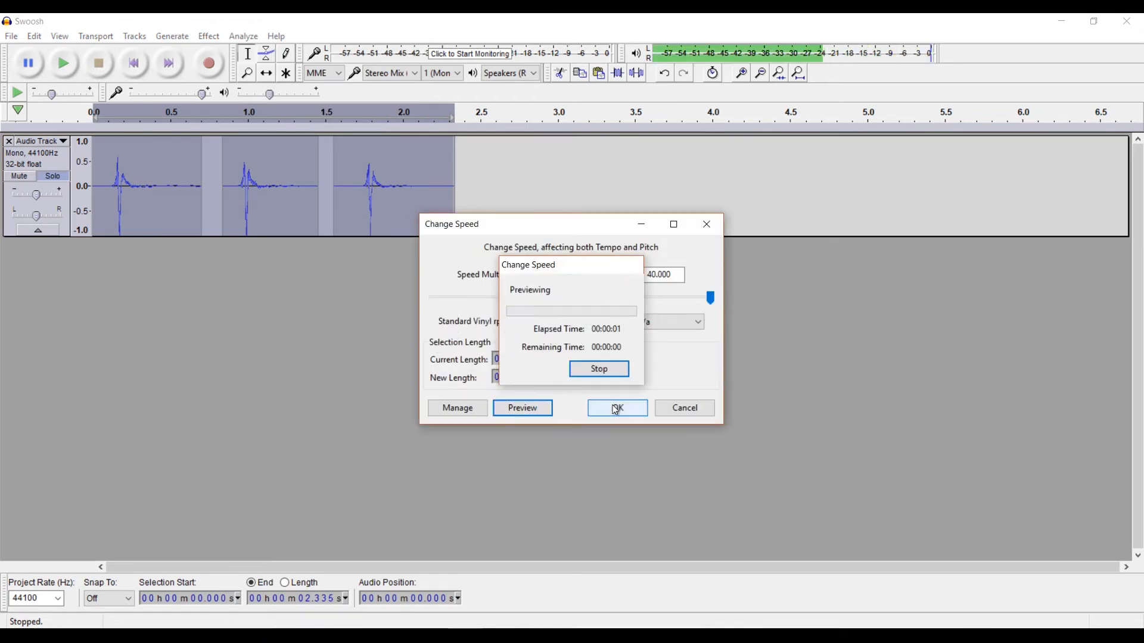
left_click(616, 408)
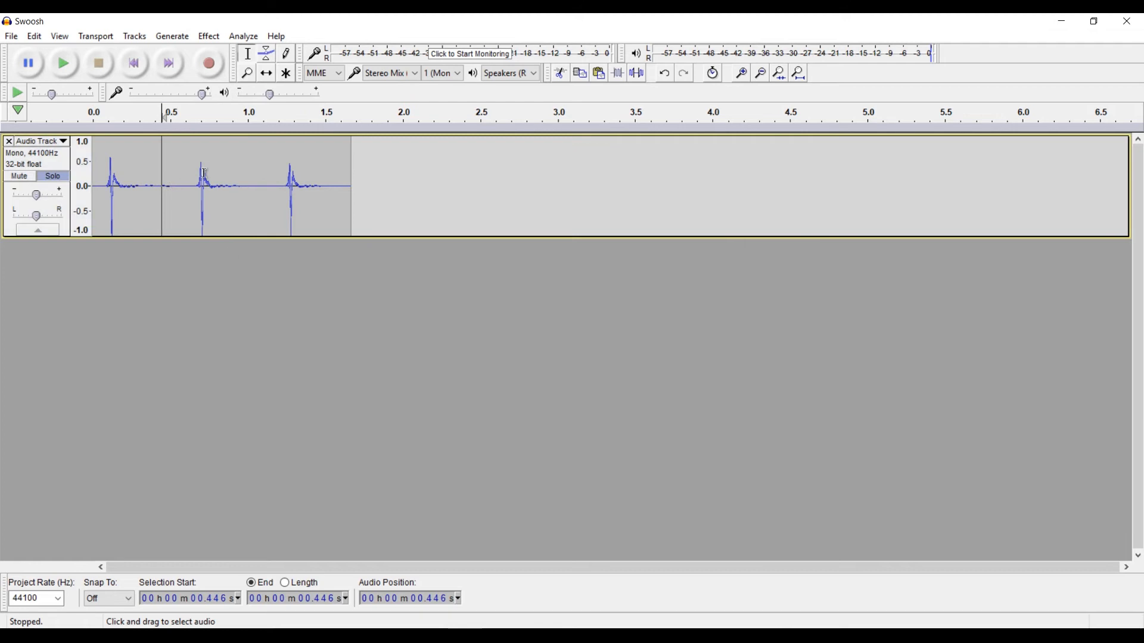
Boost the swoosh's low frequencies below about 1000 Hz with Equalization
left_click(207, 36)
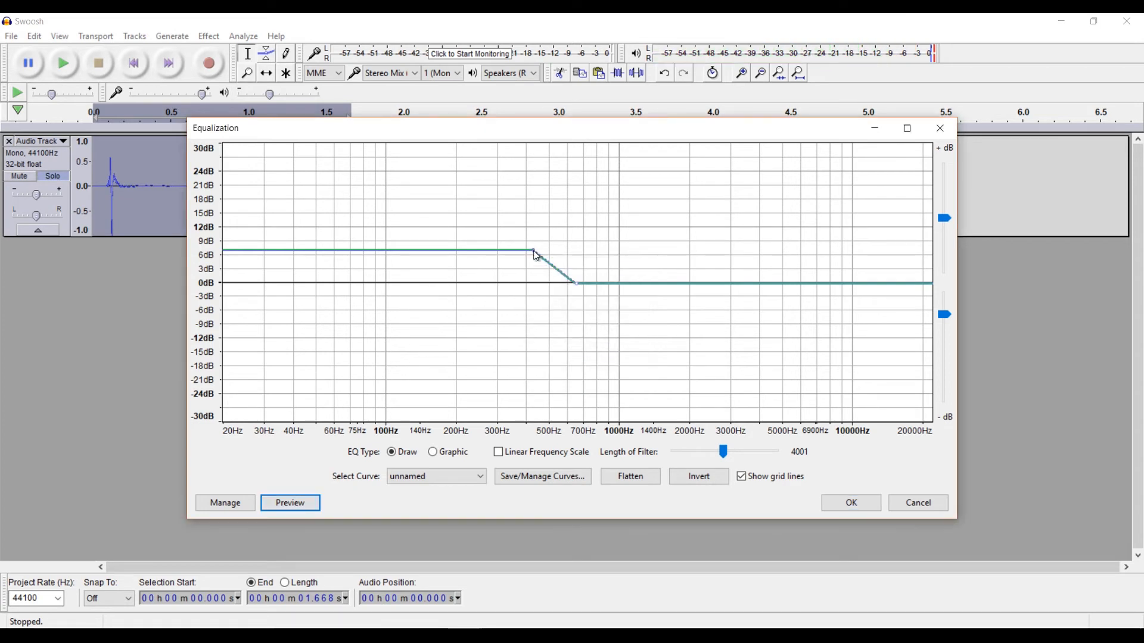
left_click(290, 503)
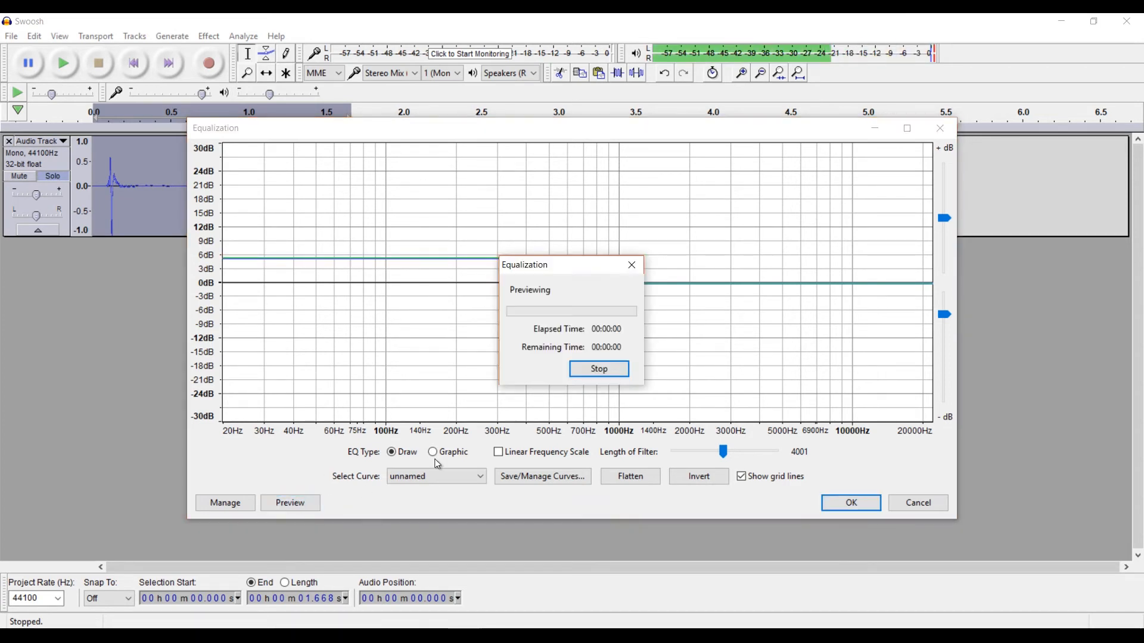
left_click(599, 368)
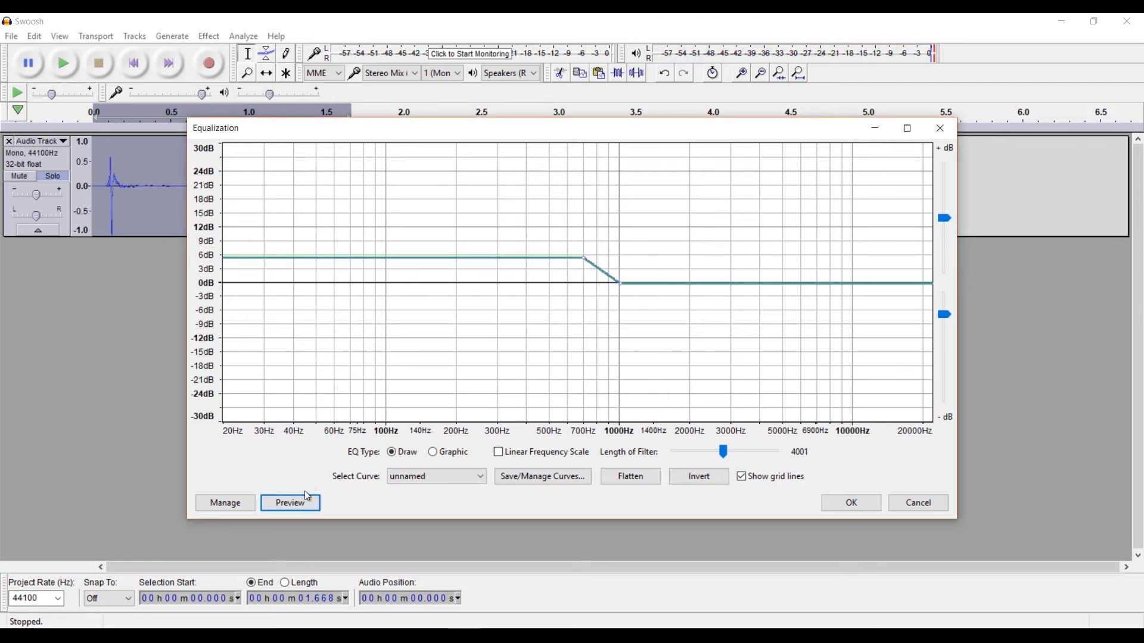
left_click(289, 503)
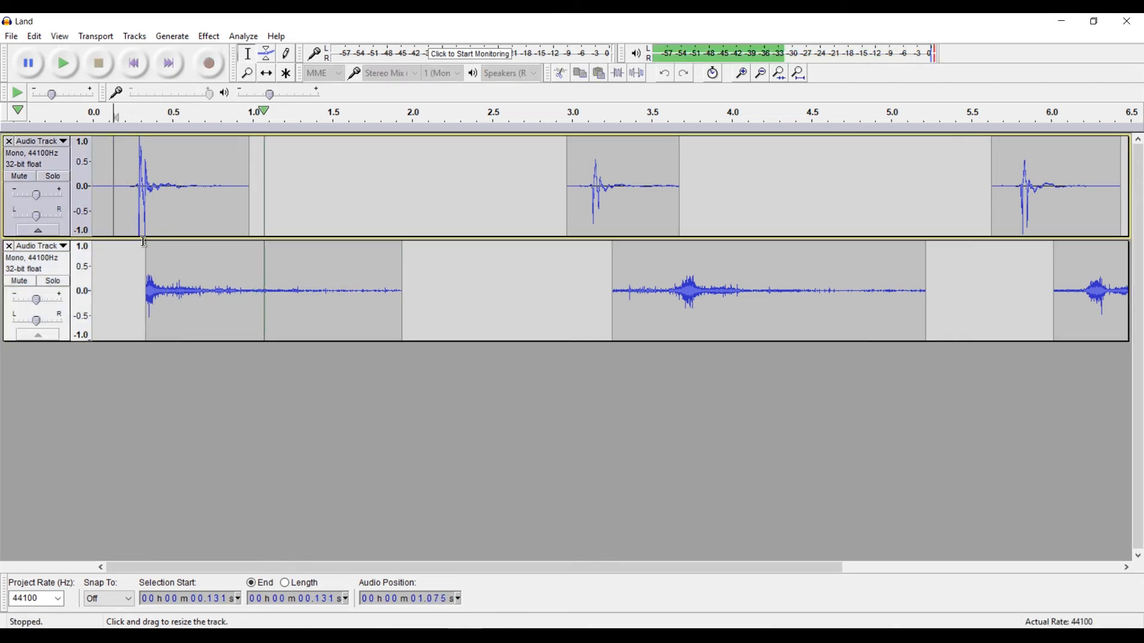
Fade out both landing layers' first clips and Mix and Render them into one track
left_click(175, 291)
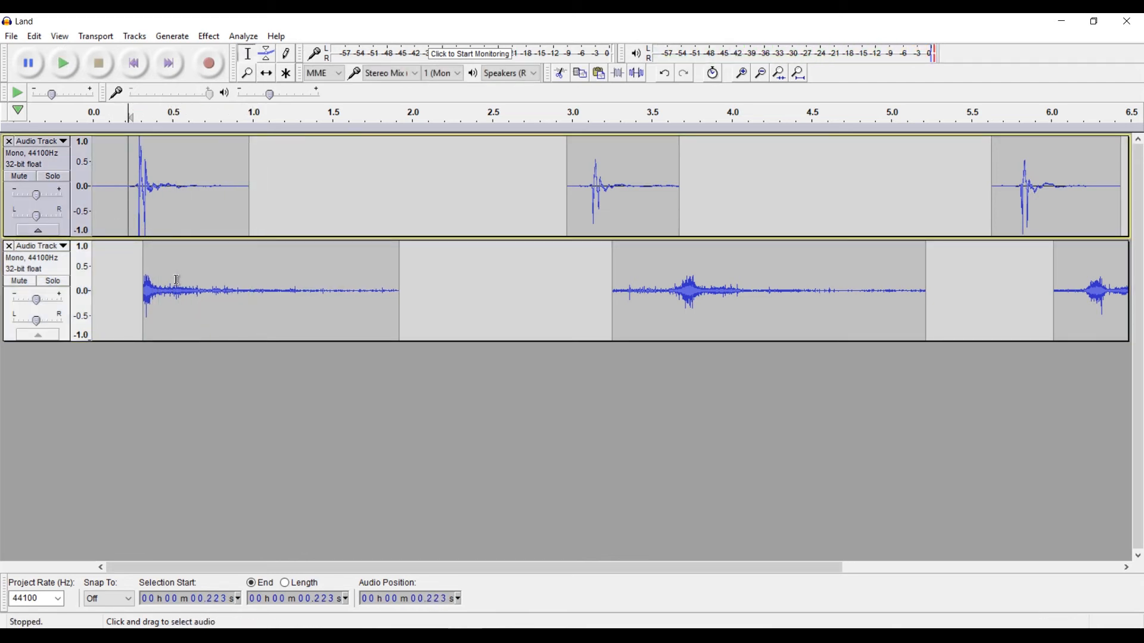
left_click(265, 53)
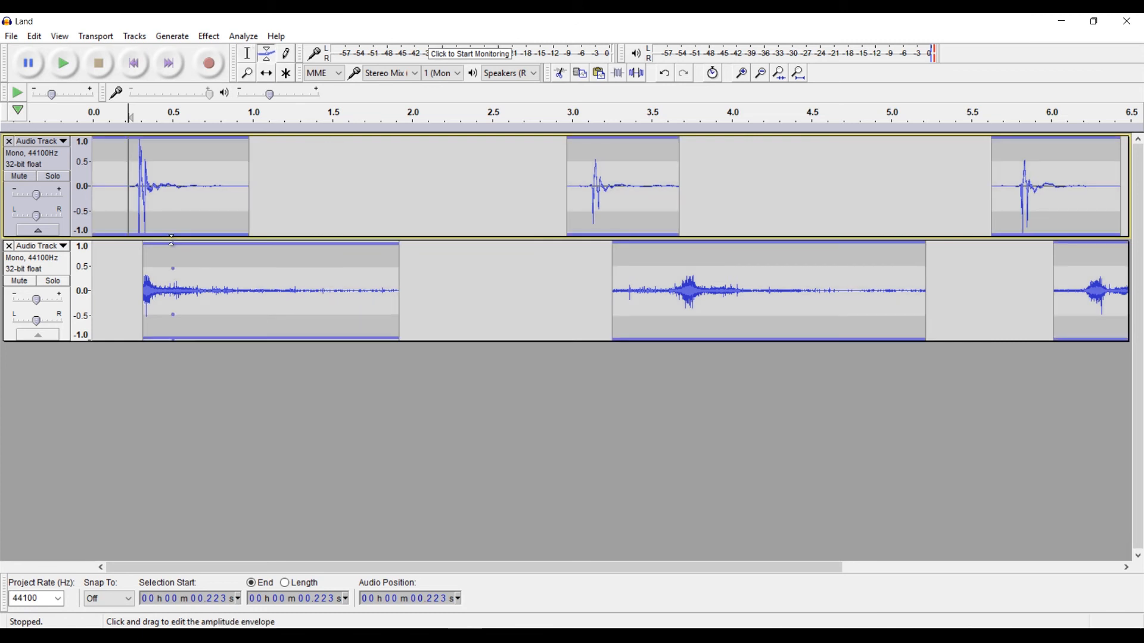
left_click(247, 52)
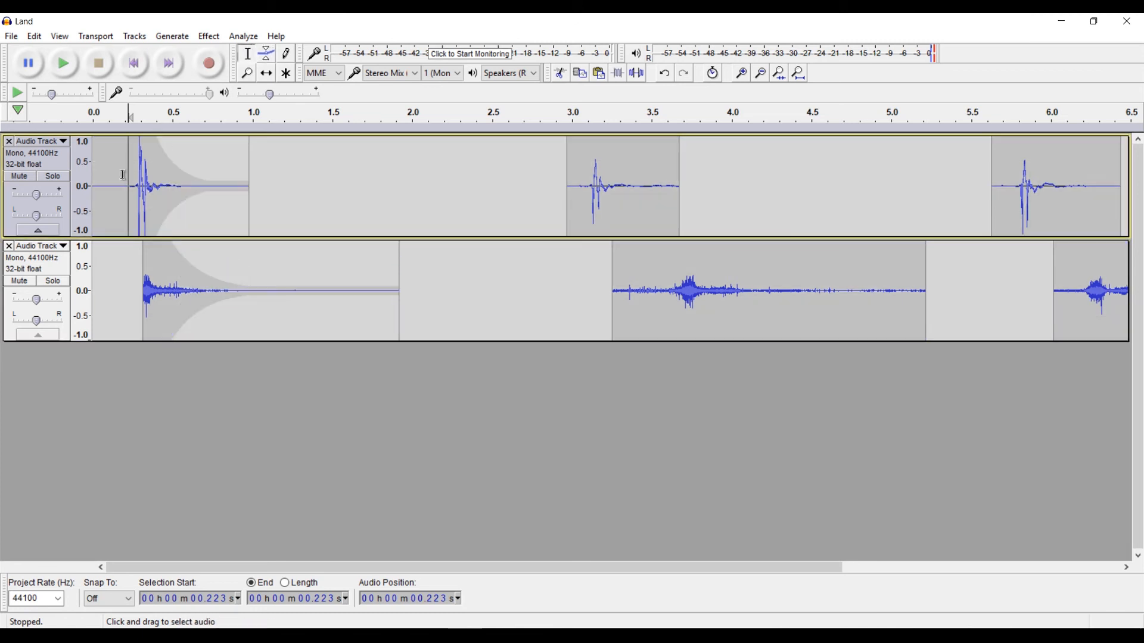
left_click(131, 185)
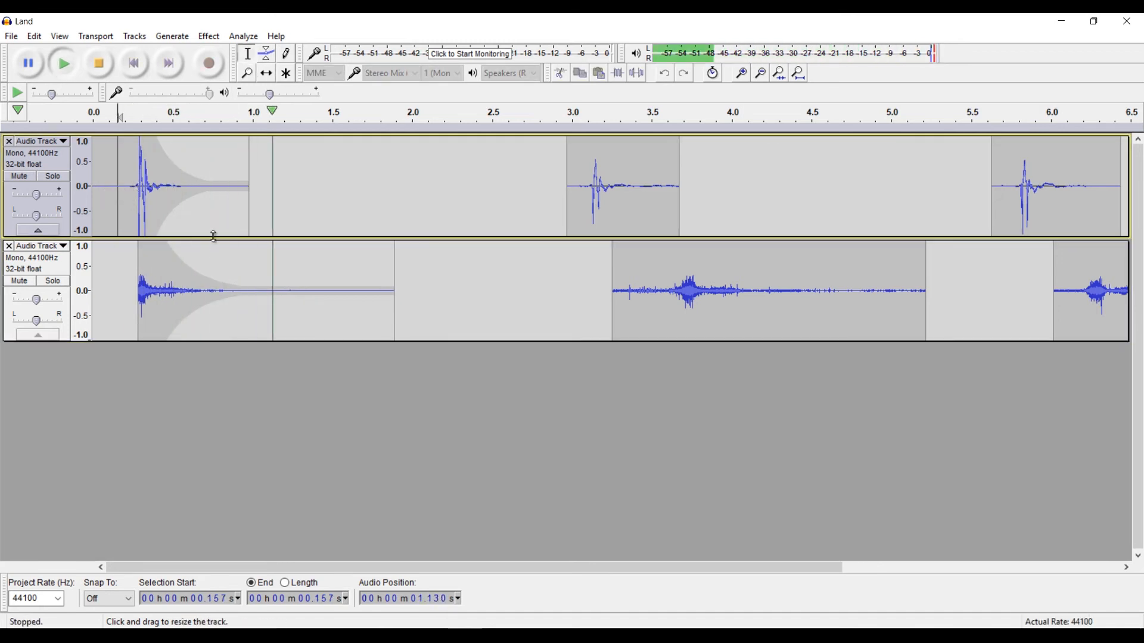
left_click(266, 73)
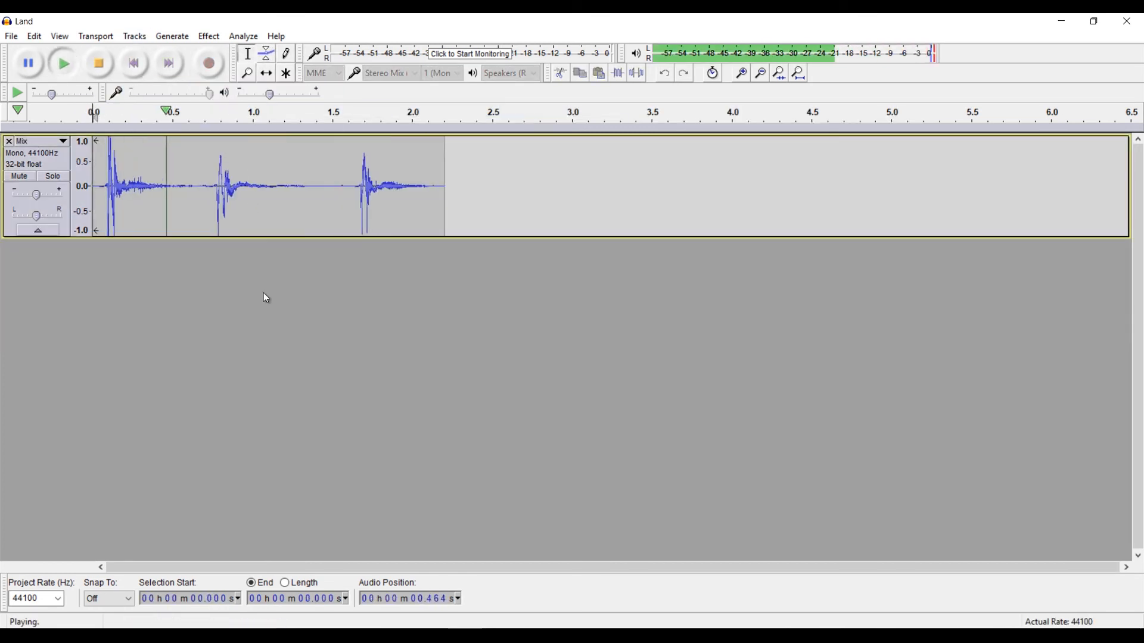
Apply a 2500 Hz Low Pass Filter with 6 dB rolloff to the landing mix, previewing and playing it
left_click(99, 64)
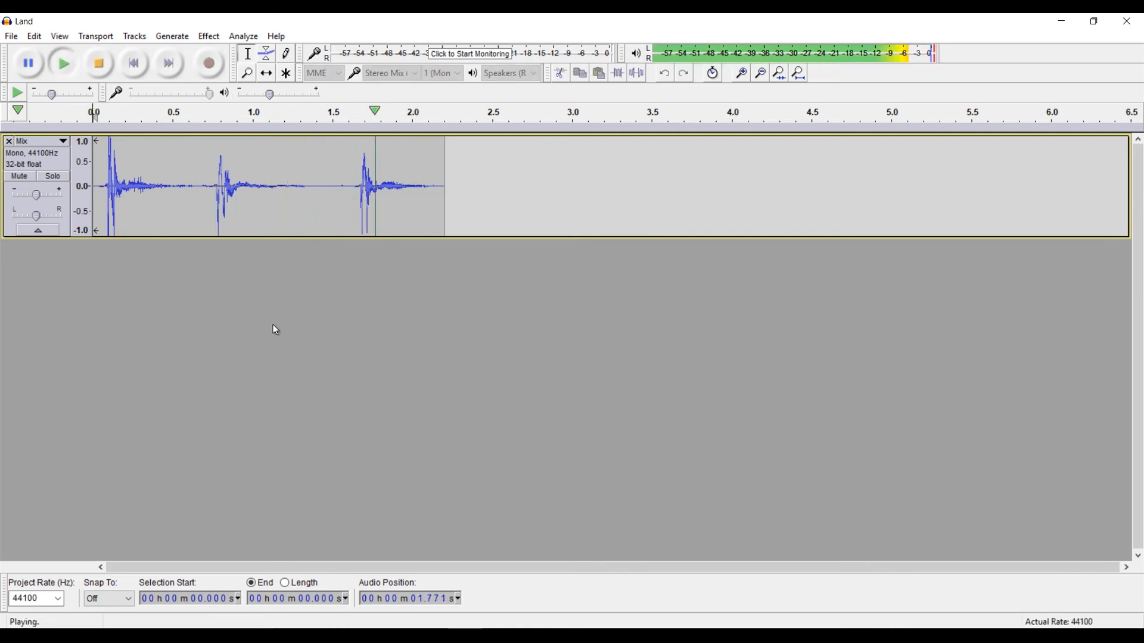
left_click(207, 35)
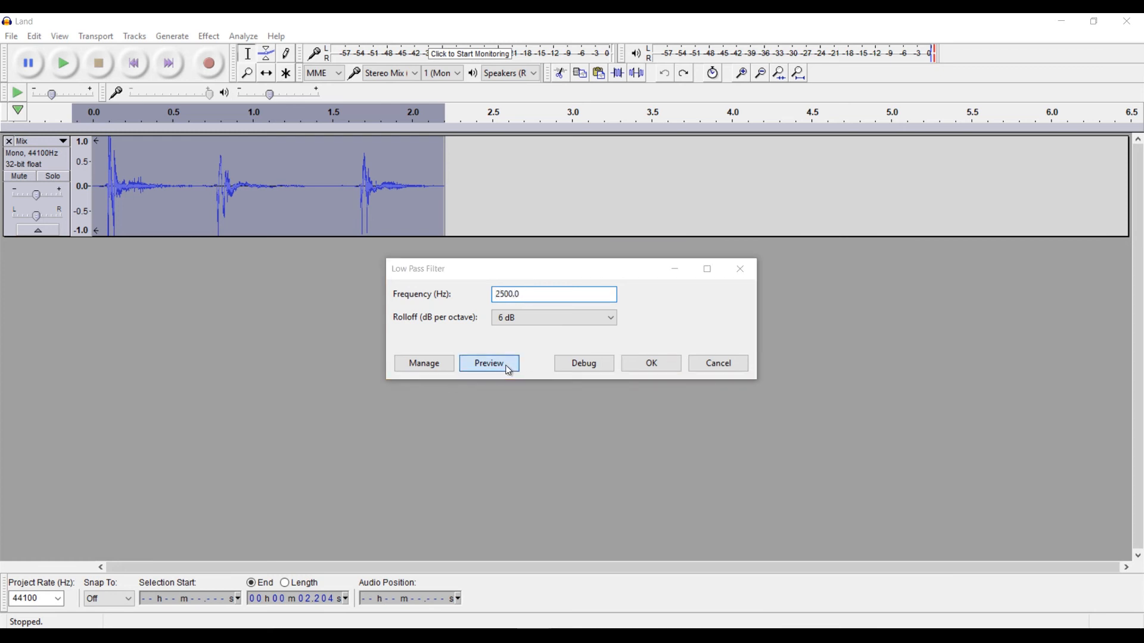
left_click(489, 364)
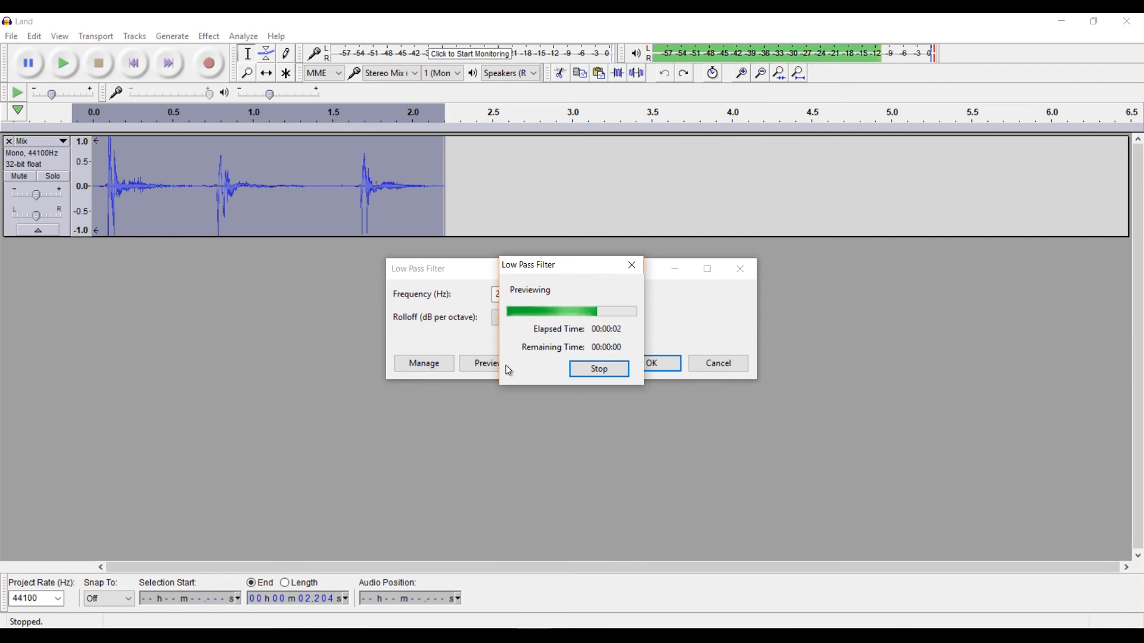
left_click(598, 368)
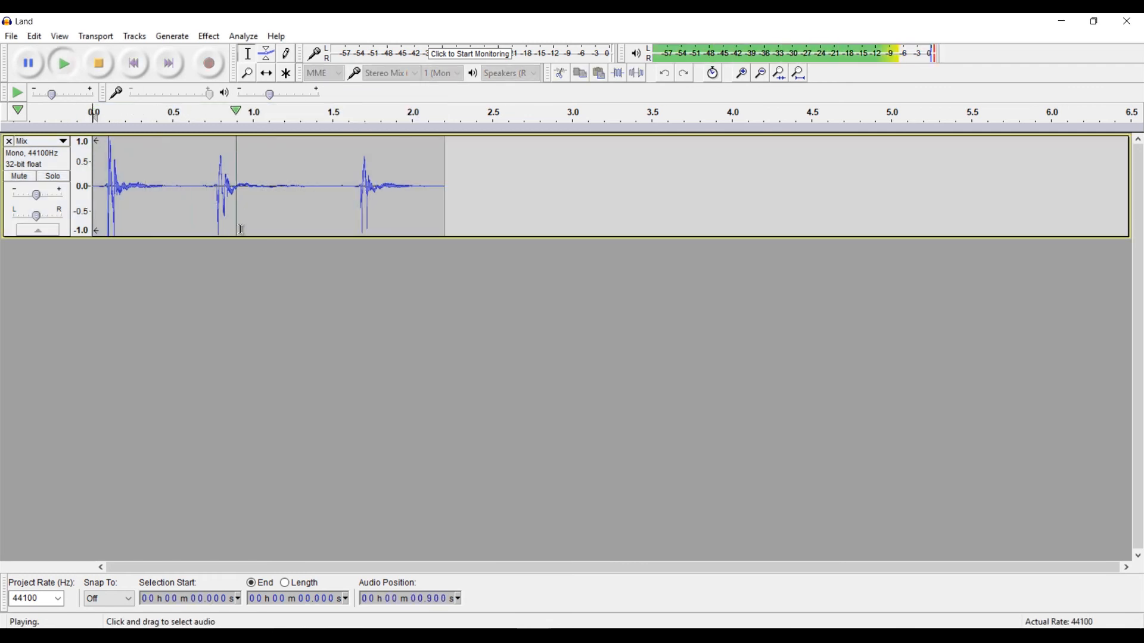
left_click(99, 62)
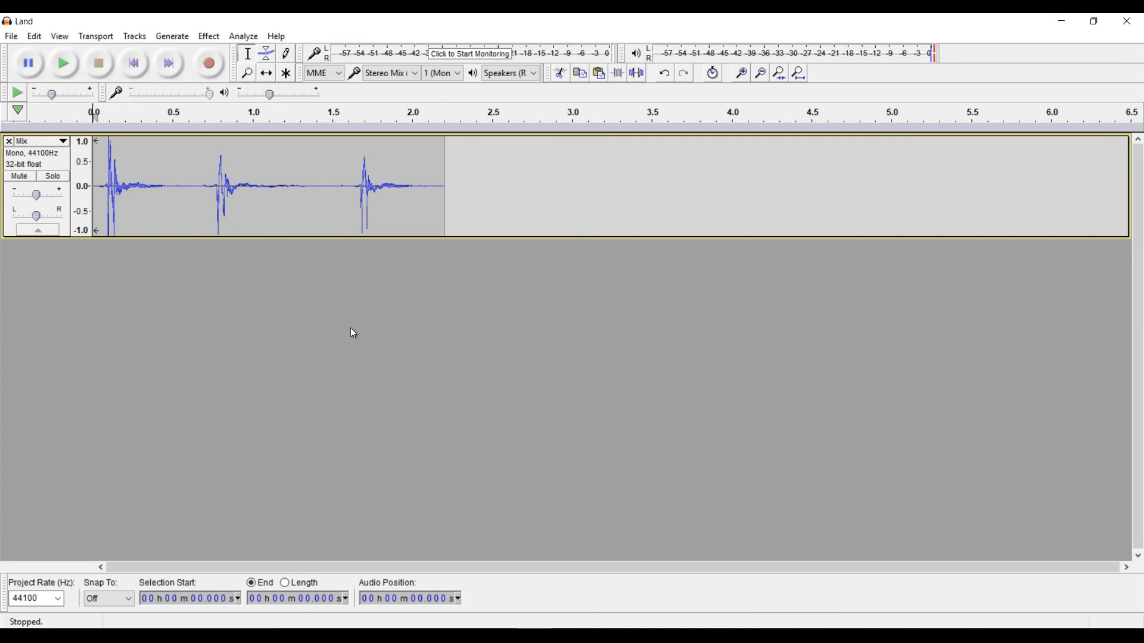